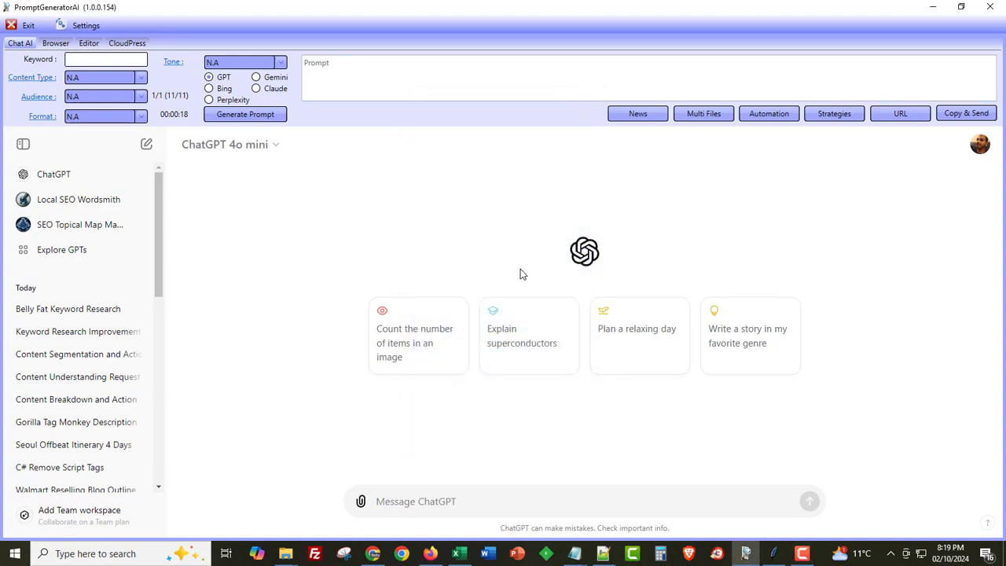
mouse_move(516, 265)
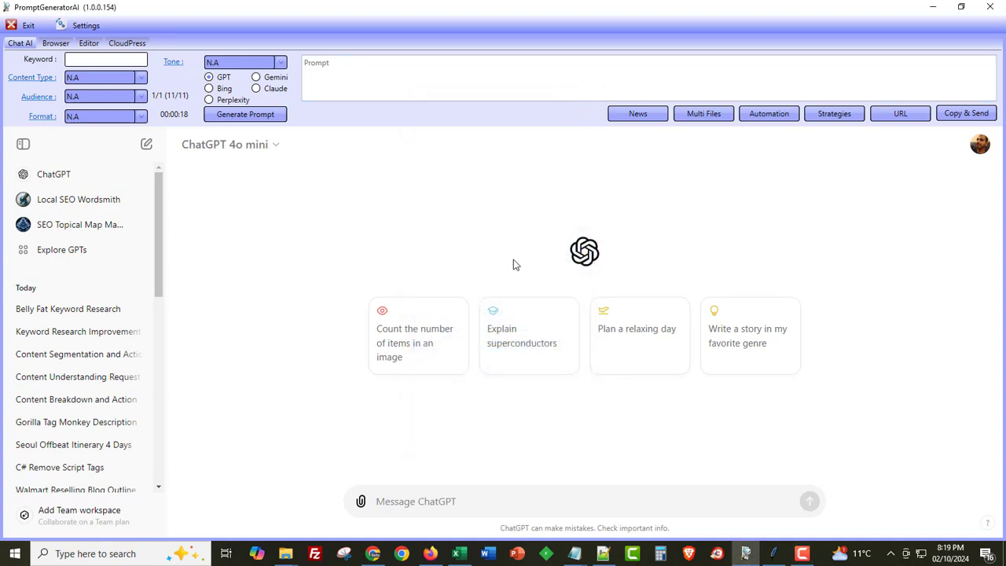
mouse_move(338, 280)
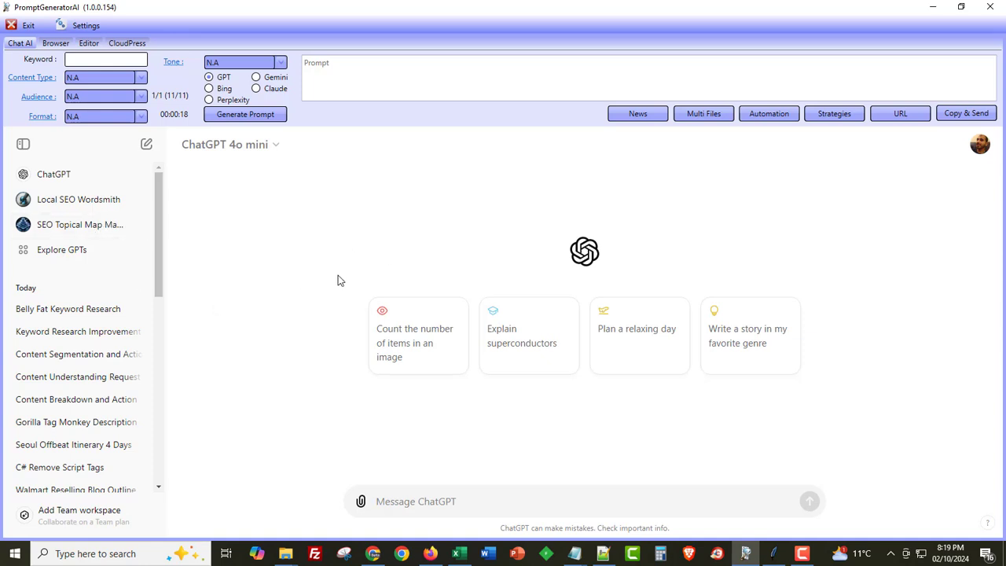
mouse_move(311, 283)
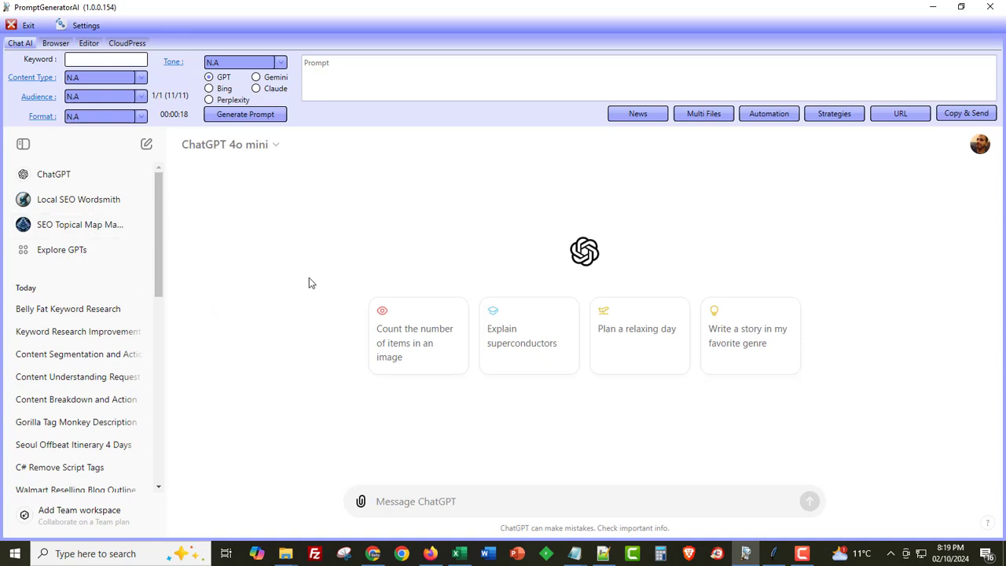
mouse_move(336, 264)
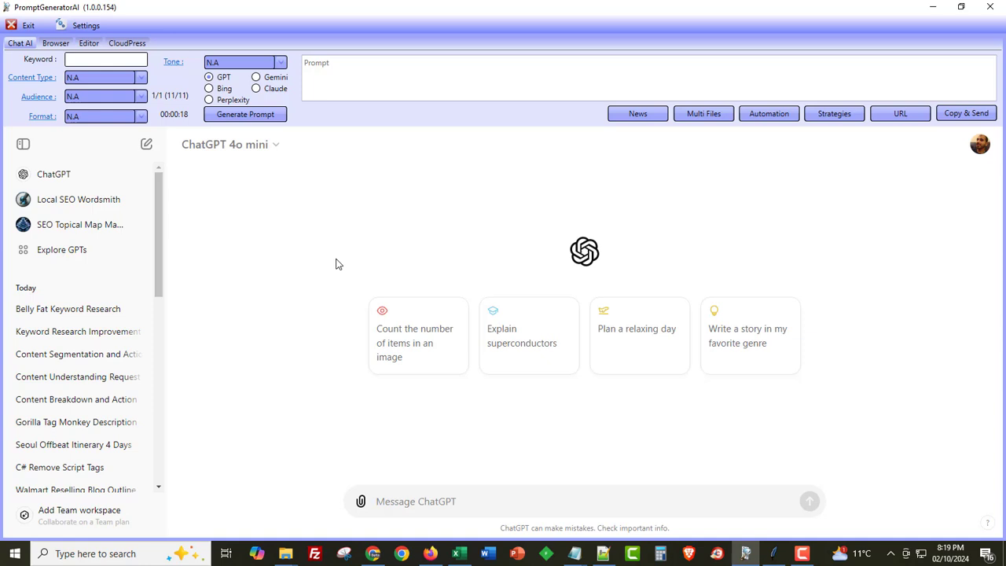
mouse_move(298, 252)
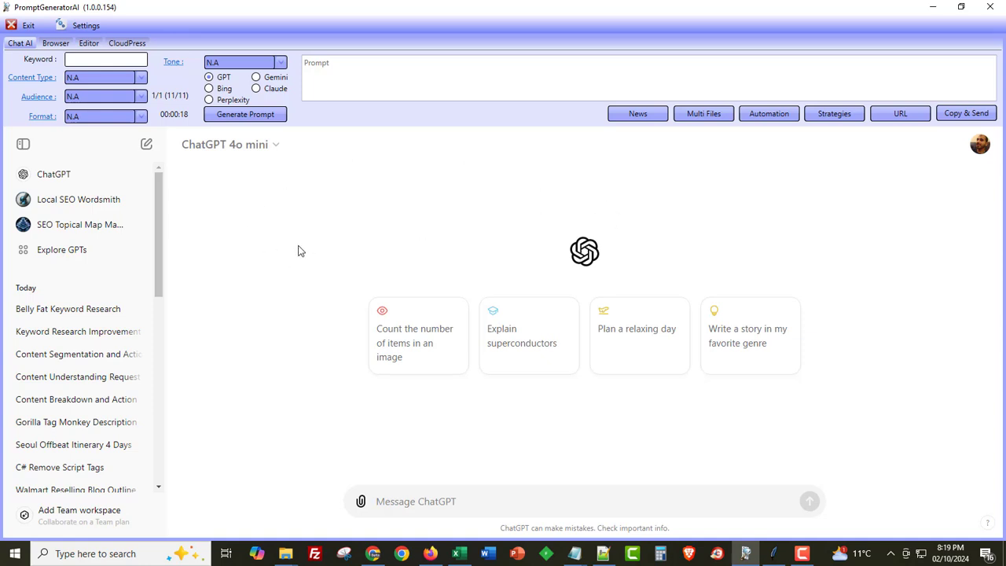
mouse_move(745, 179)
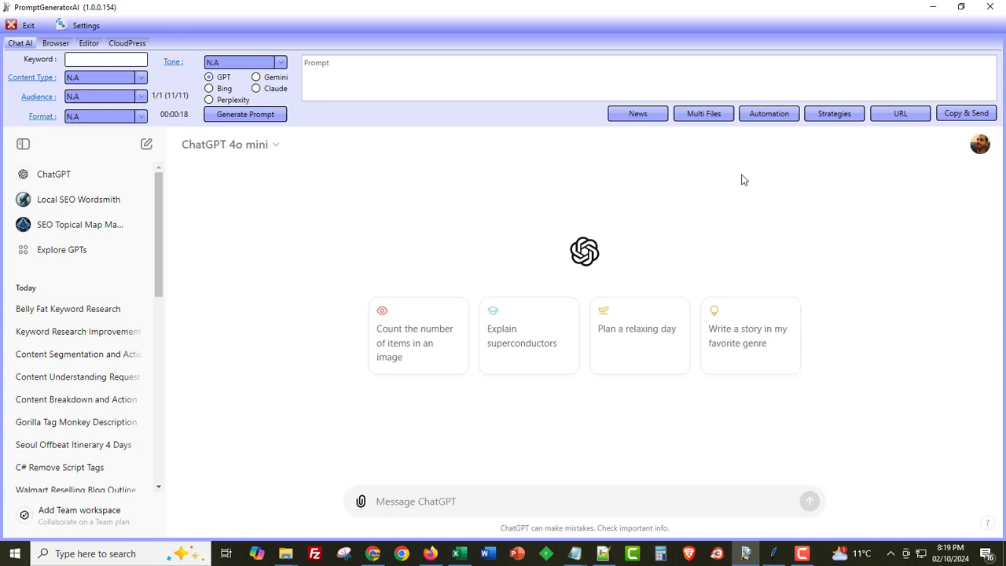
Review the keywords-10-keywords strategy's ten keyword-research prompts in the Belly fat automation setup
left_click(769, 113)
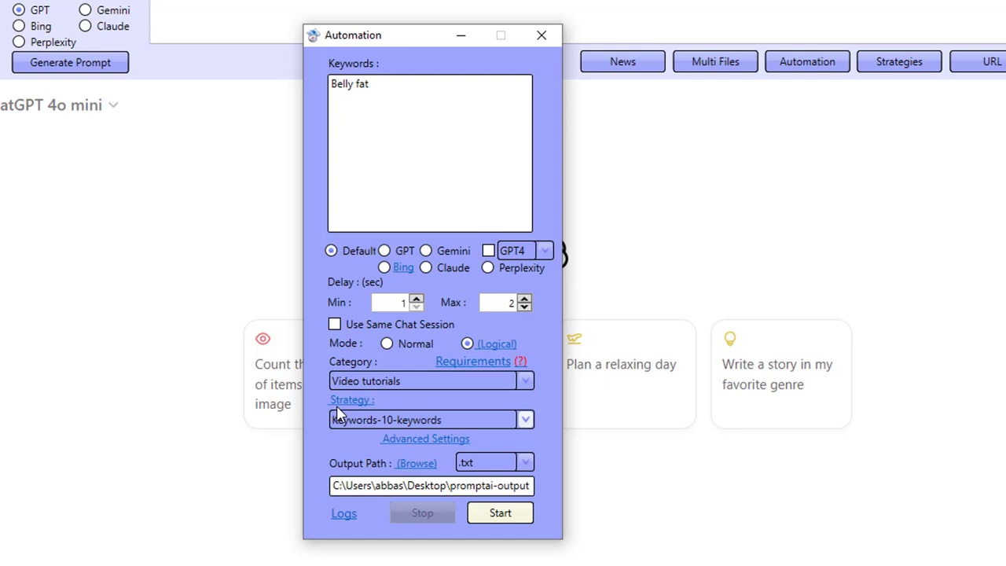
mouse_move(346, 418)
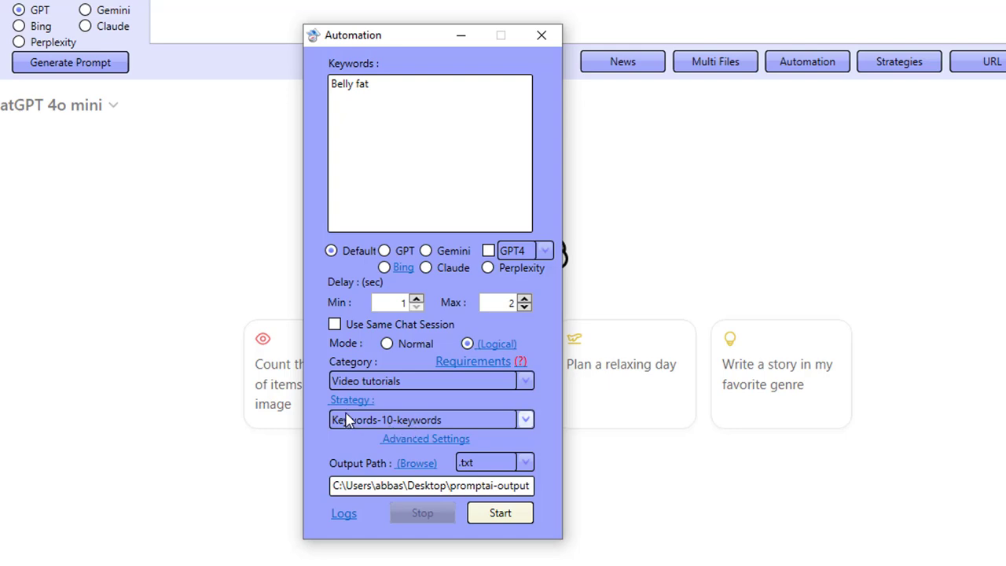
left_click(351, 399)
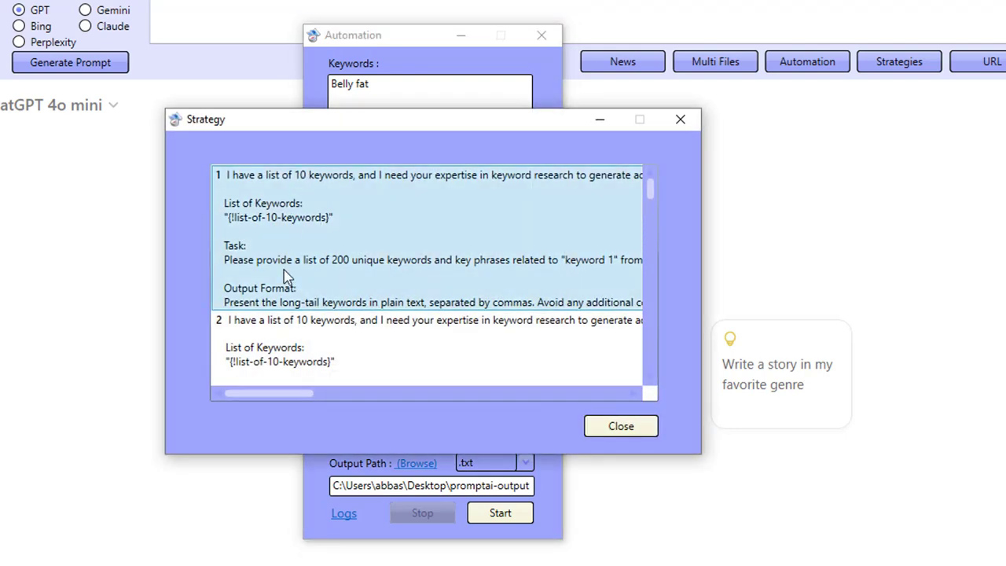
scroll("down", 3)
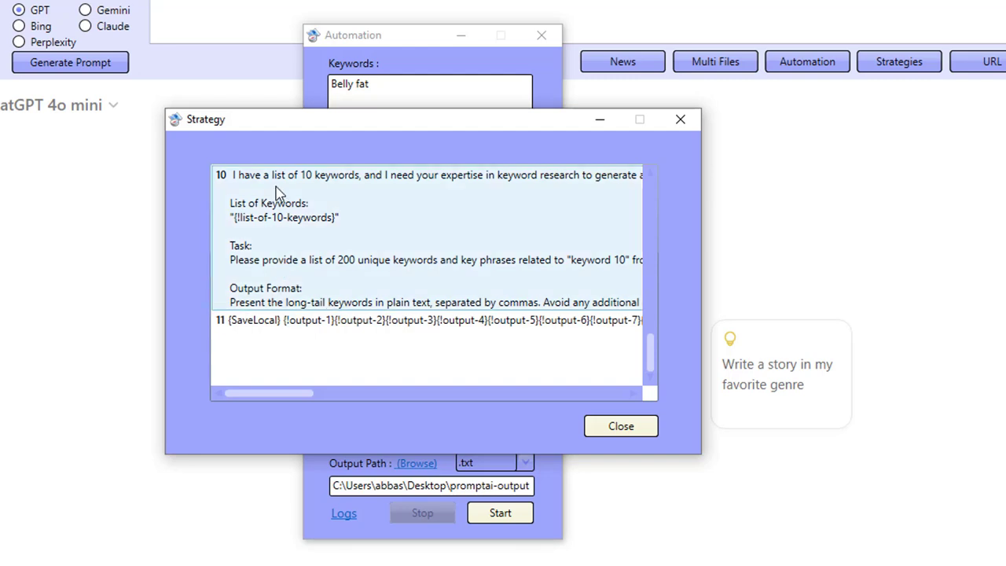
mouse_move(264, 244)
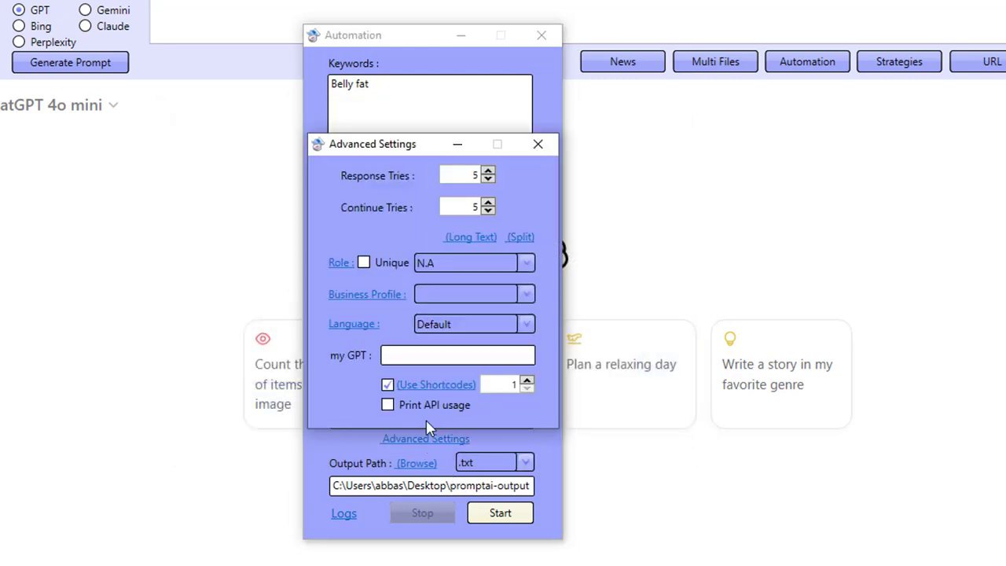
left_click(435, 384)
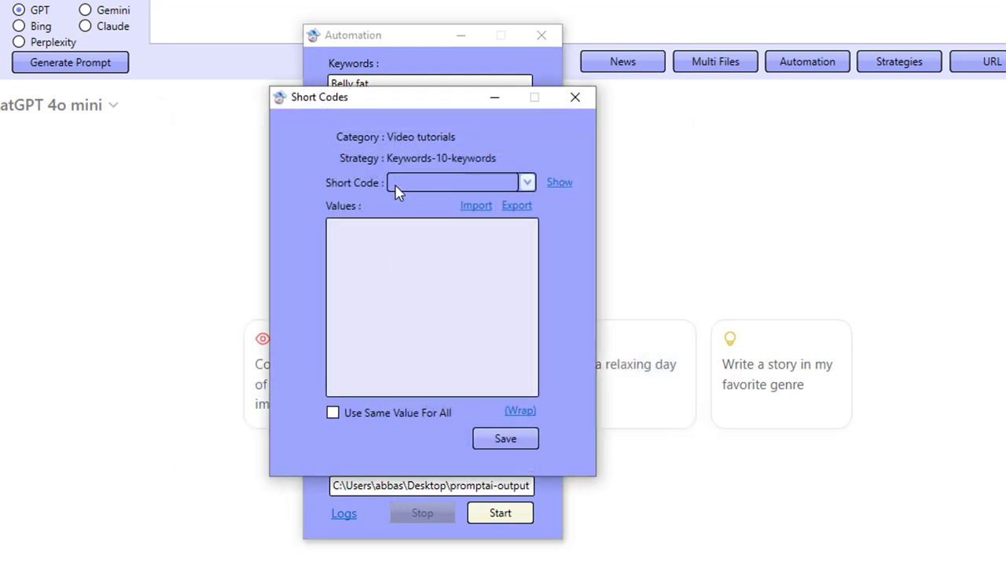
left_click(525, 182)
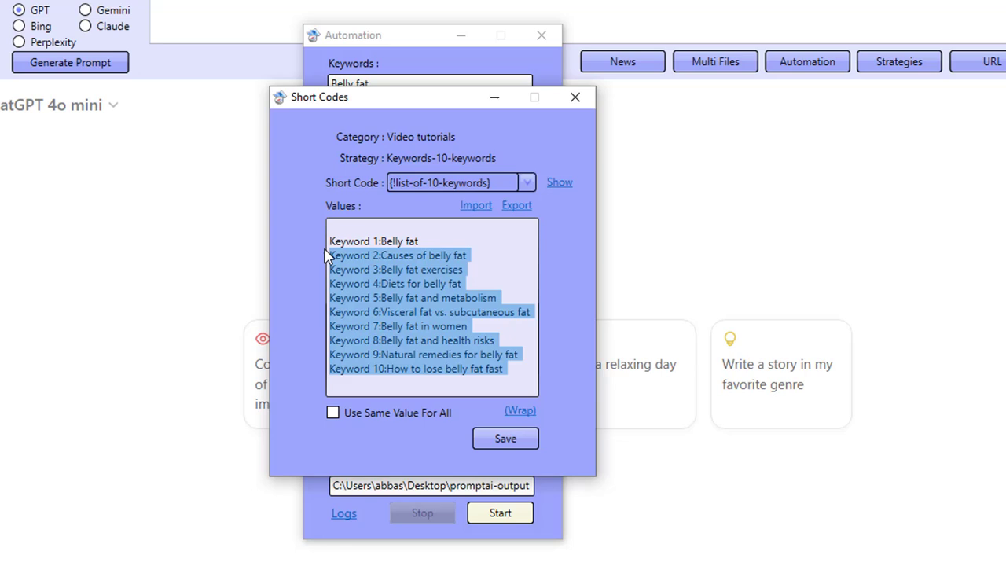
left_click(373, 269)
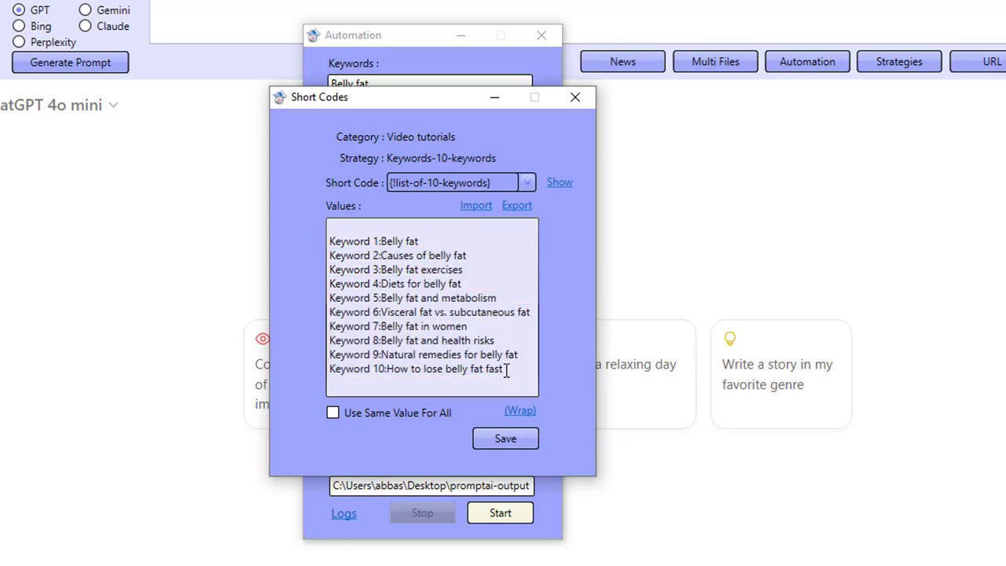
key("ctrl+a")
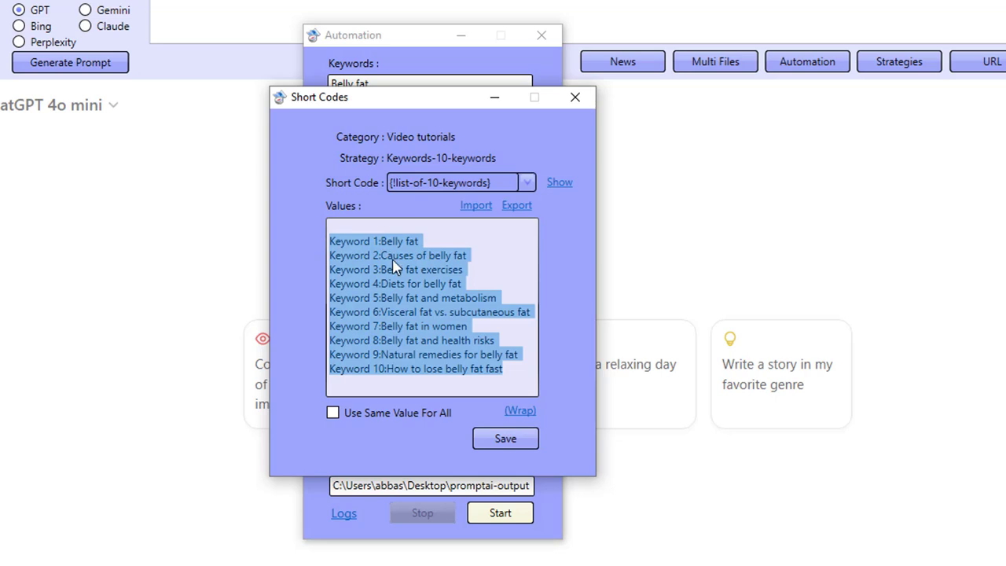
left_click(576, 98)
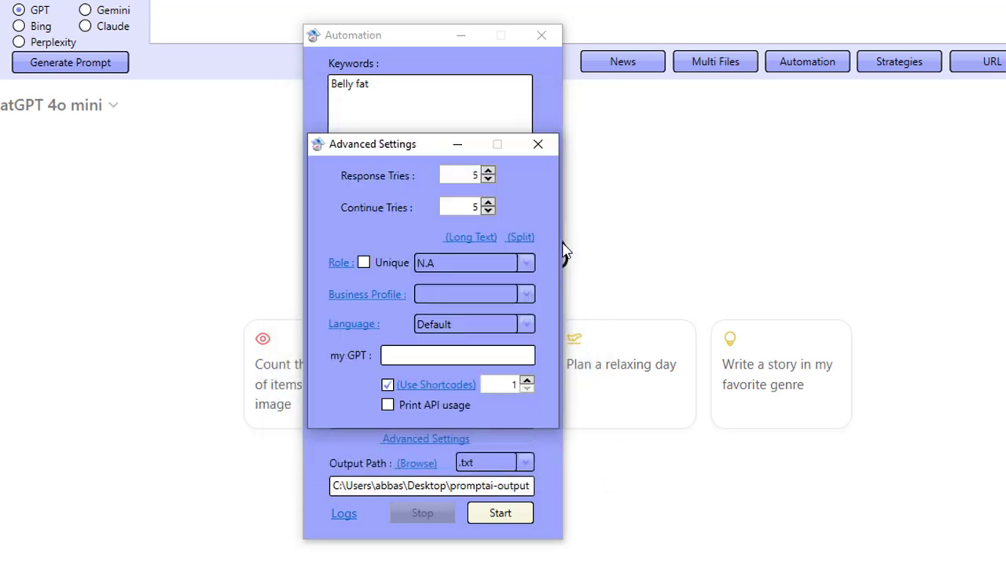
Start the keywords-10-keywords run and acknowledge its 11-of-11 completion message
left_click(538, 145)
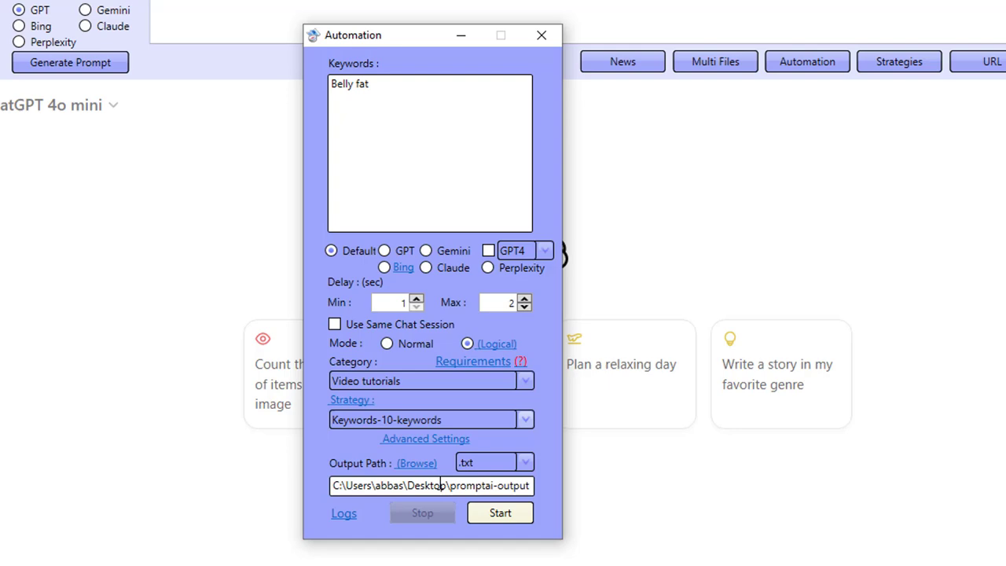
left_click(350, 400)
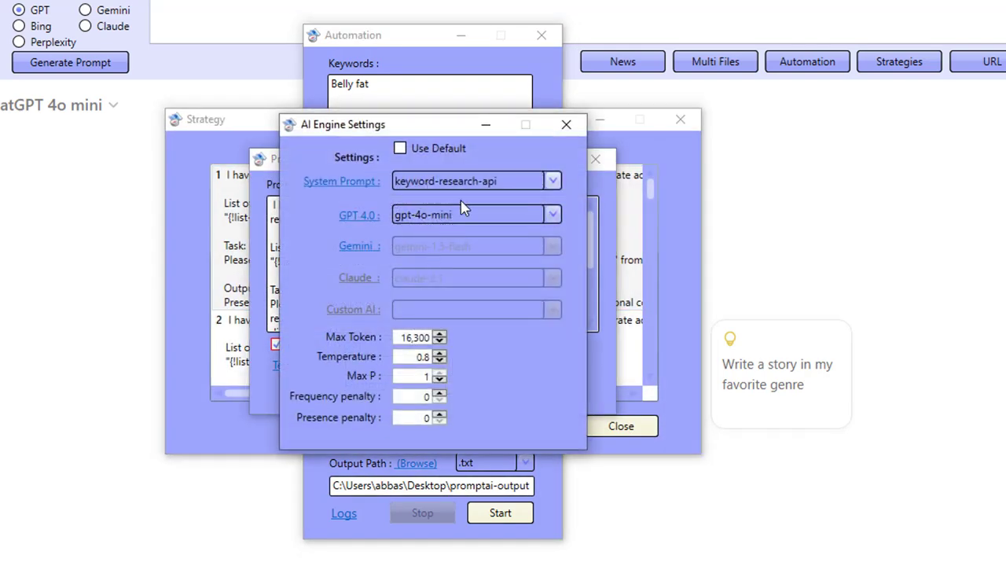
left_click(566, 124)
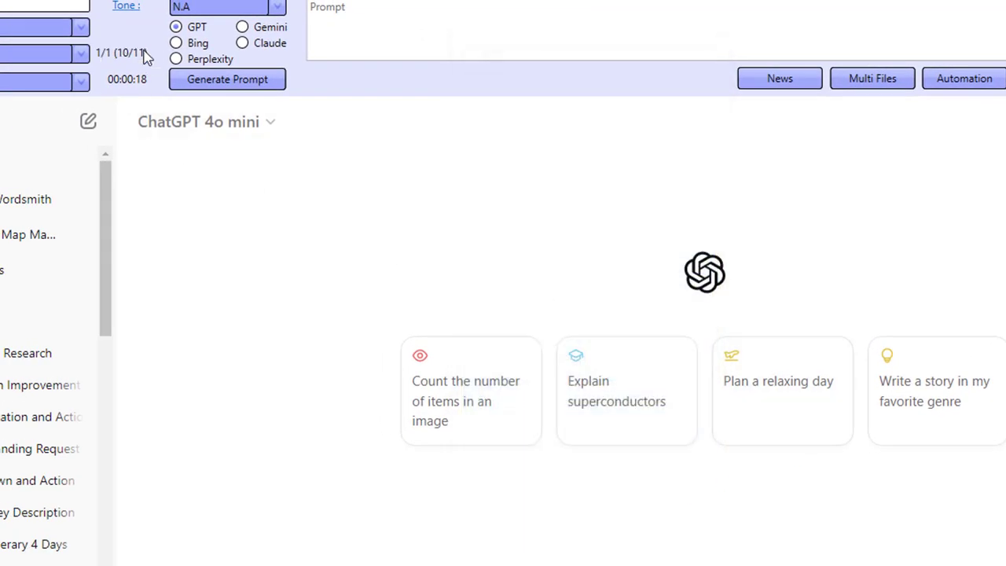
mouse_move(286, 336)
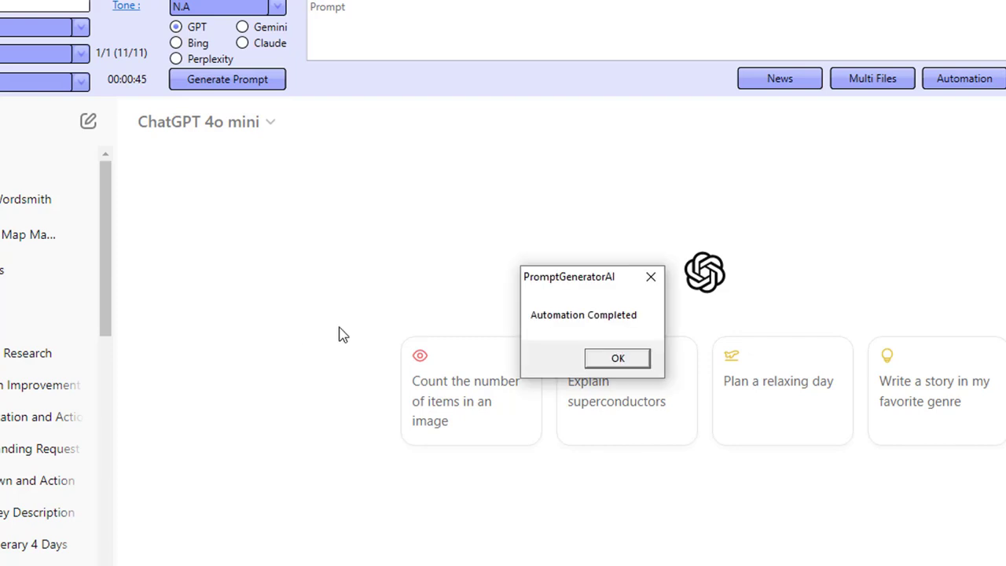
left_click(616, 358)
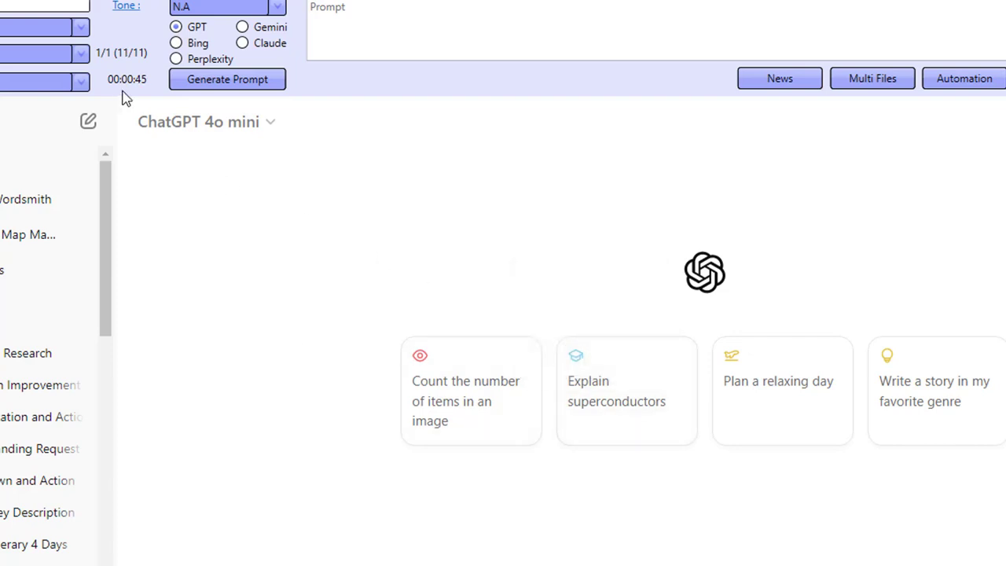
View the comma-separated belly fat keyword output in the Editor and in Notepad++
left_click(91, 44)
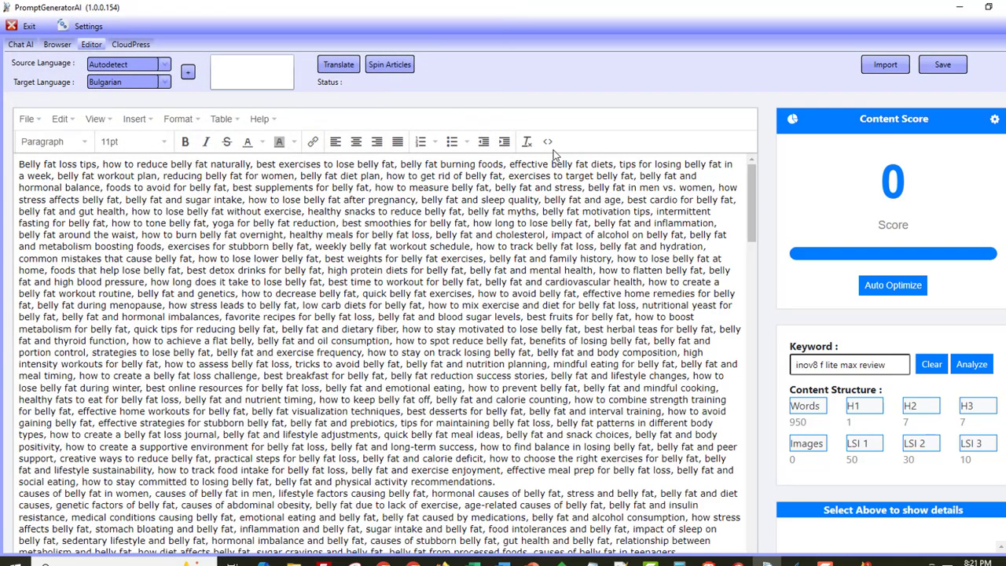
left_click(547, 142)
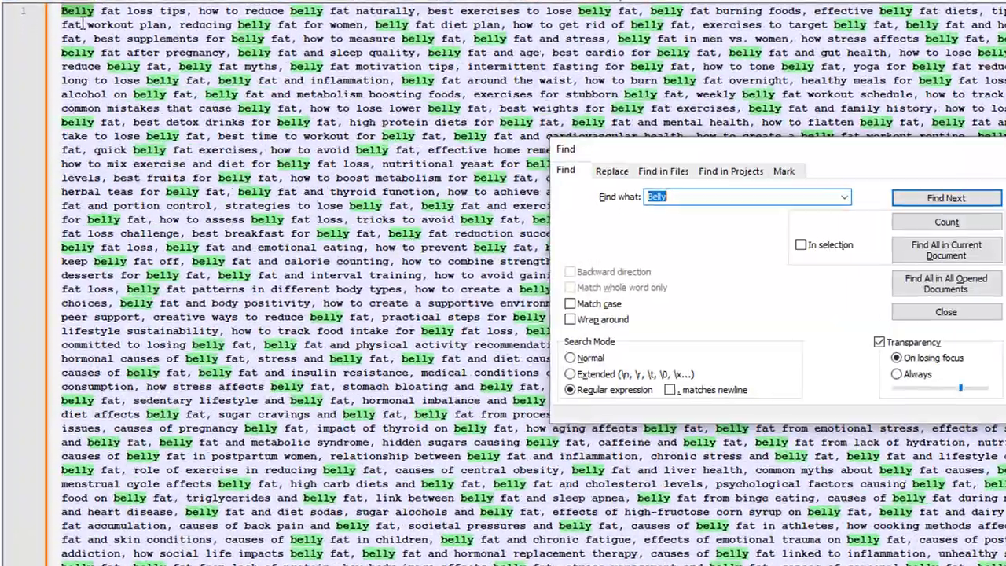
Replace commas with newlines so the keywords sit one phrase per line, past line 1,400
left_click(613, 170)
type(",")
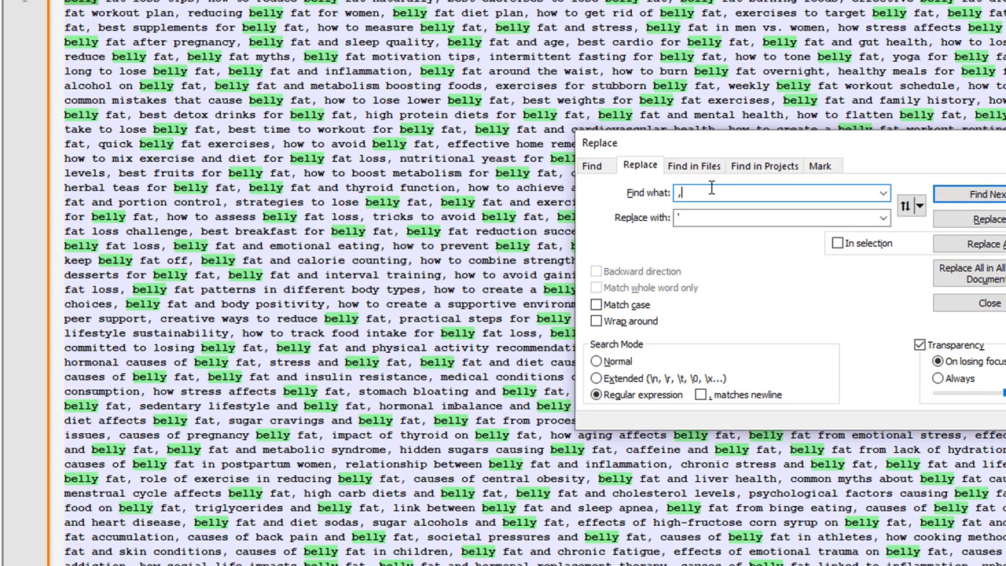
left_click(779, 217)
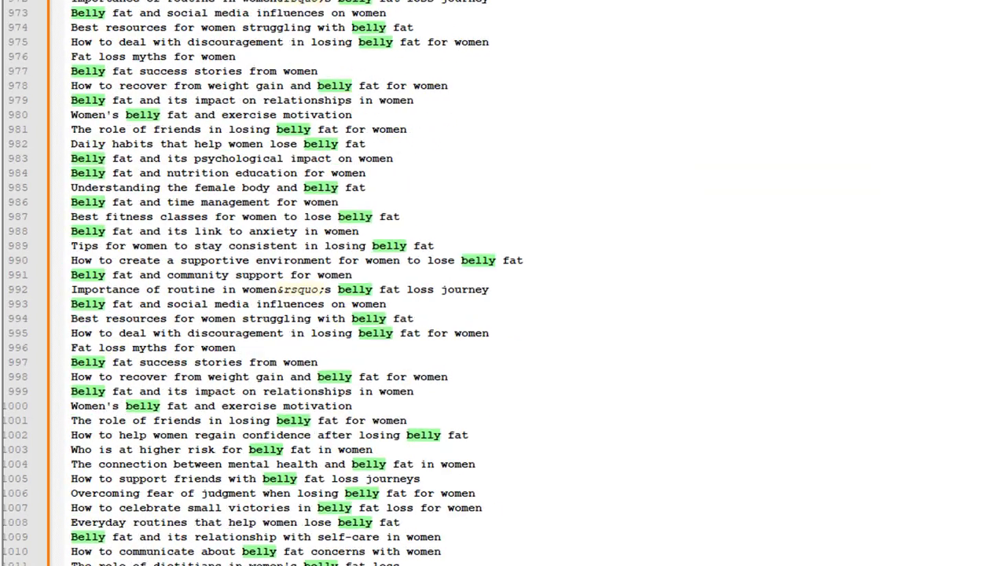
scroll("down", 3)
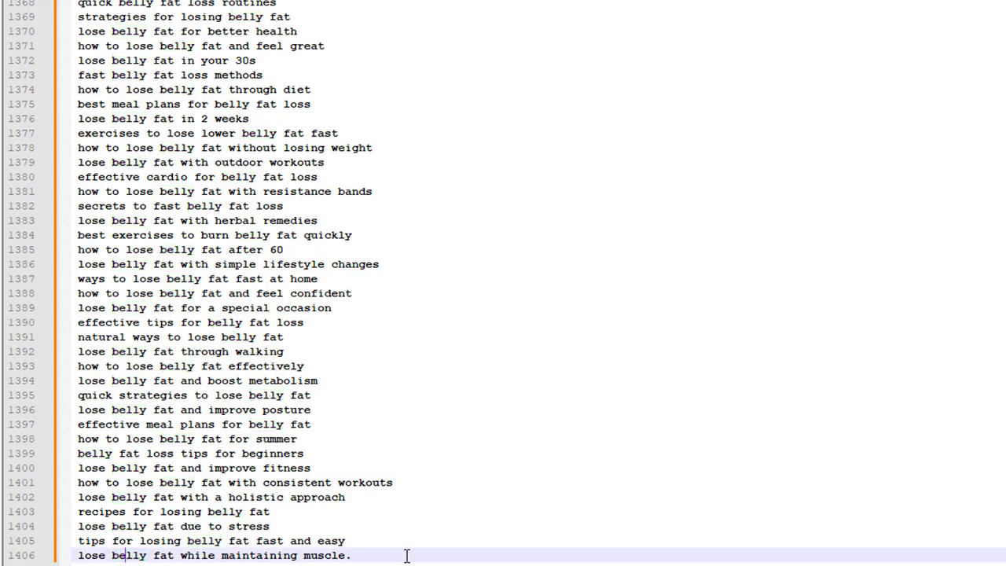
mouse_move(360, 471)
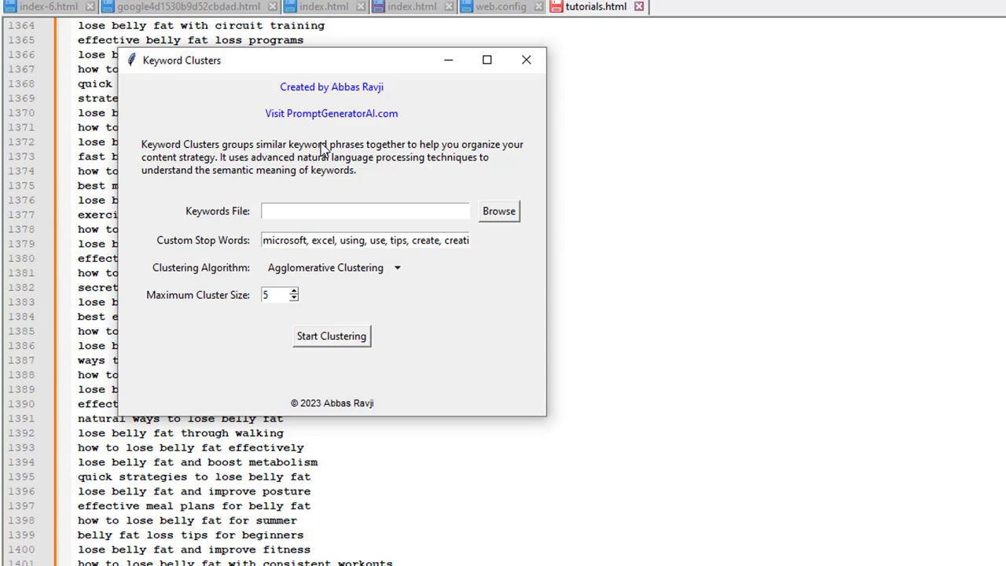
mouse_move(173, 73)
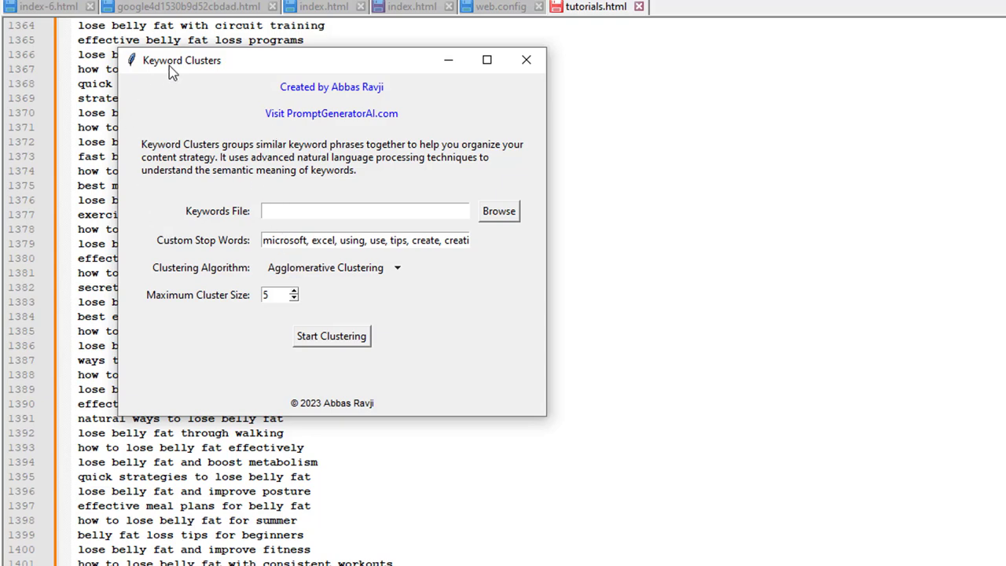
mouse_move(264, 69)
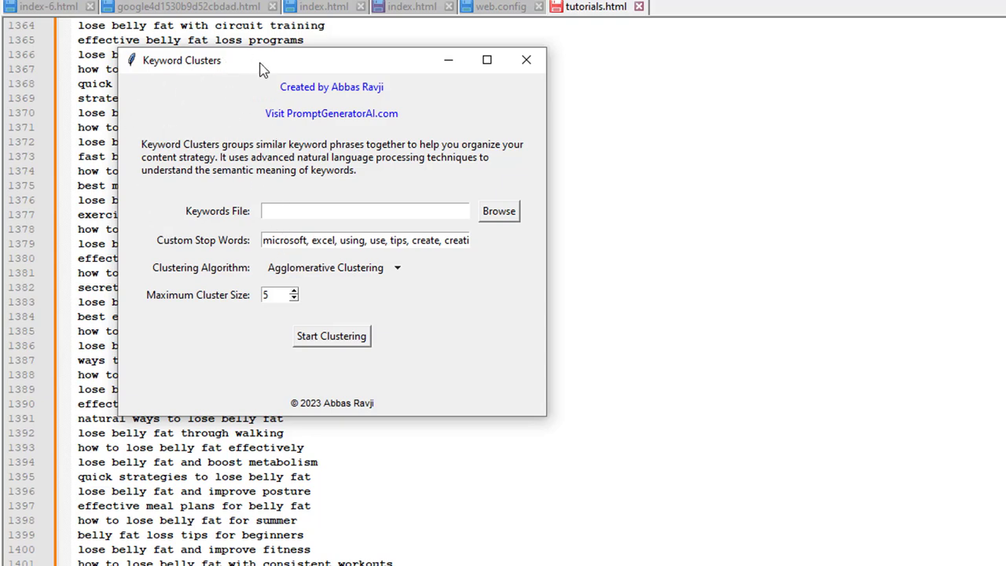
Leave the Keyword Clusters window and return to PromptGeneratorAI
left_click(525, 60)
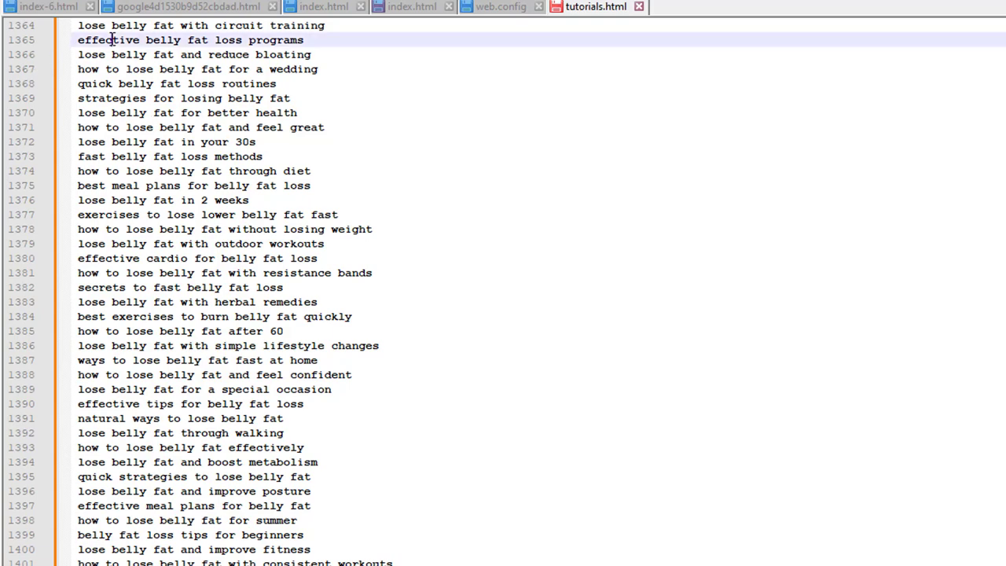
left_click_drag(77, 40, 317, 360)
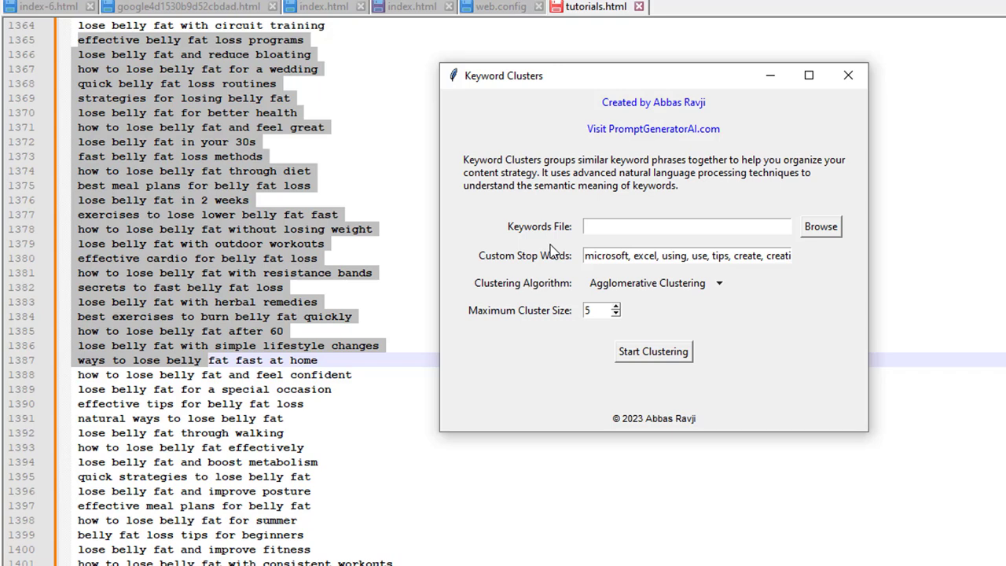
mouse_move(767, 227)
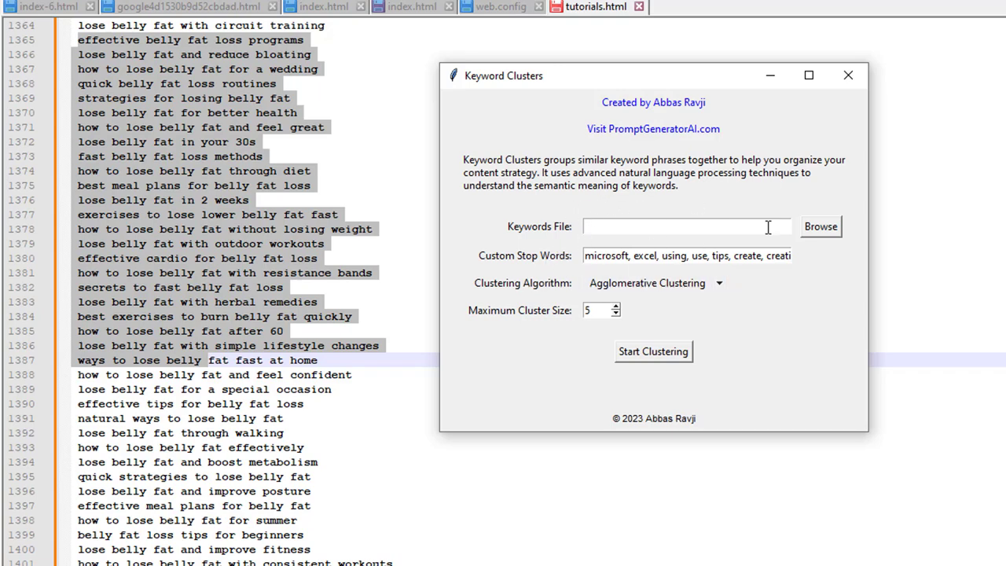
left_click(849, 75)
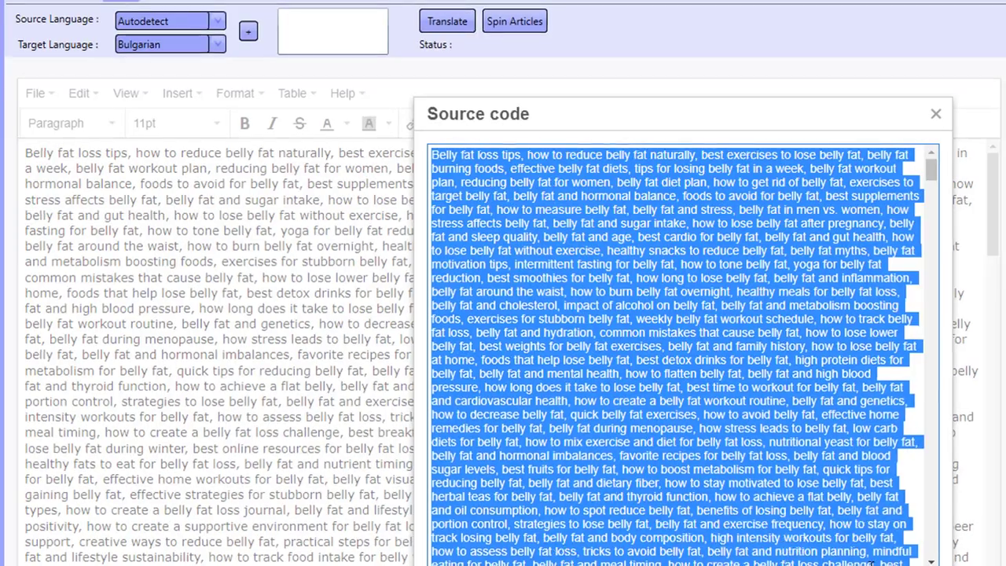
Bring the Belly fat automation setup back up from the ChatAI view
left_click(935, 113)
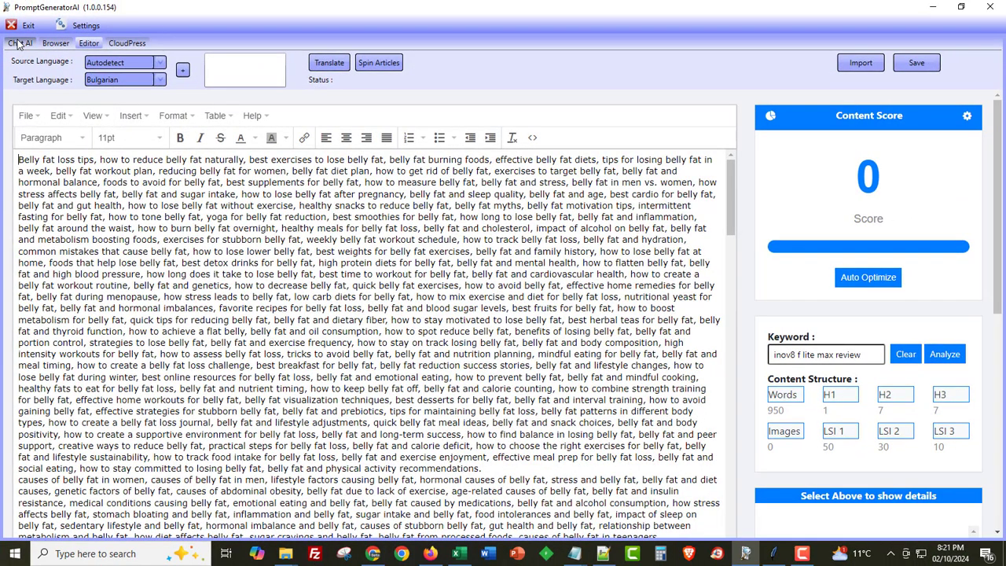
left_click(19, 42)
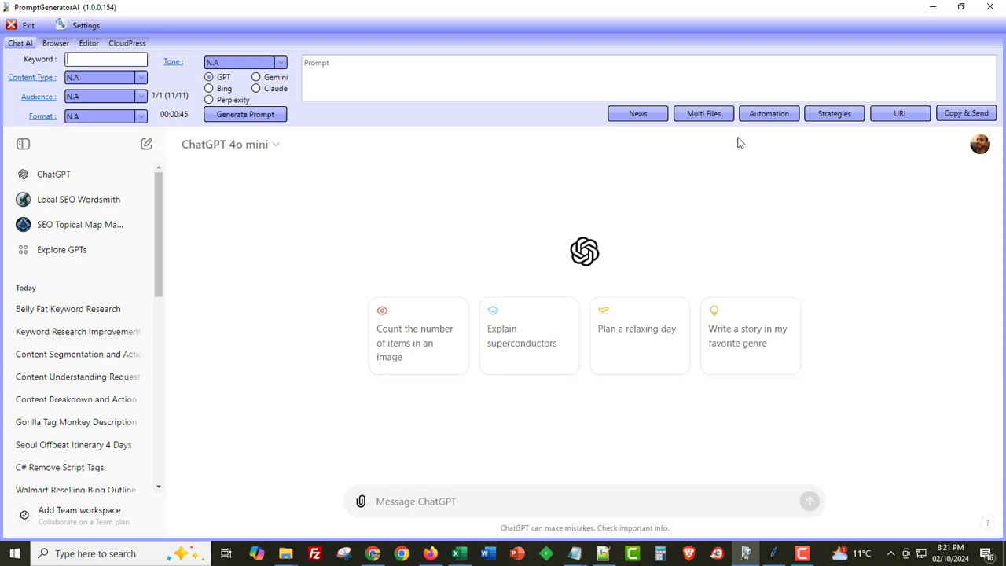
left_click(769, 114)
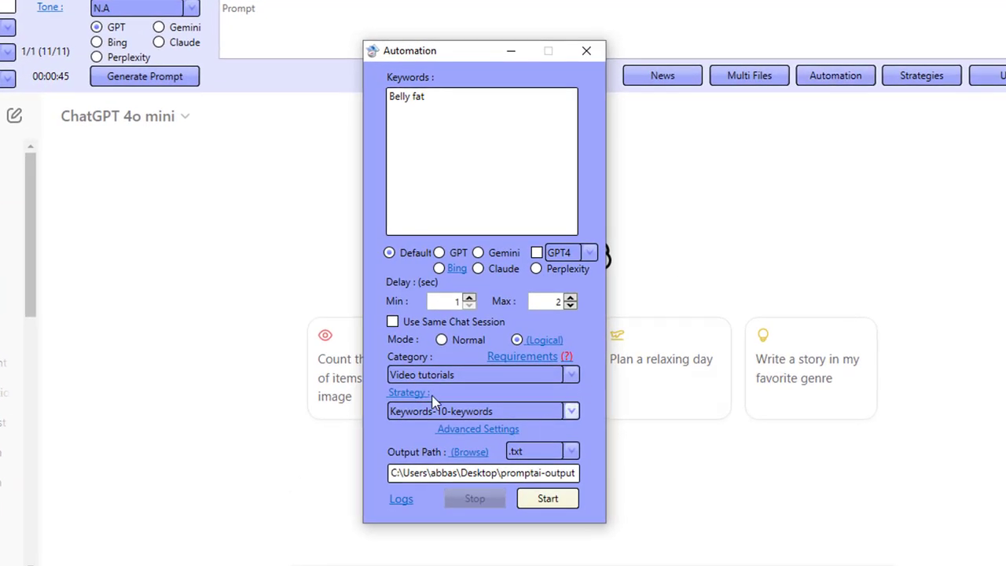
Step through the scrape-google strategy's prompts that extract keywords from scraped ranking-site content
left_click(572, 410)
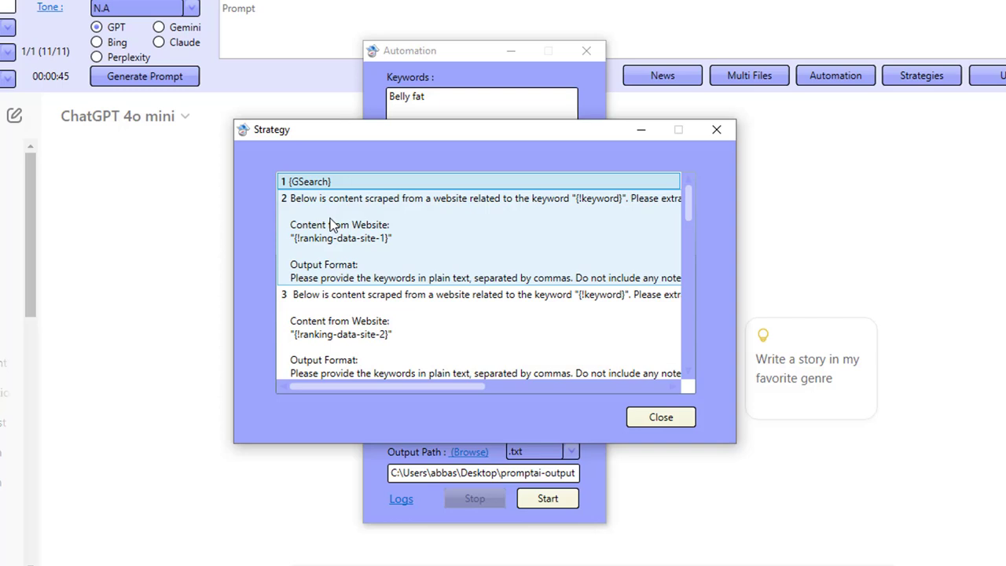
mouse_move(365, 201)
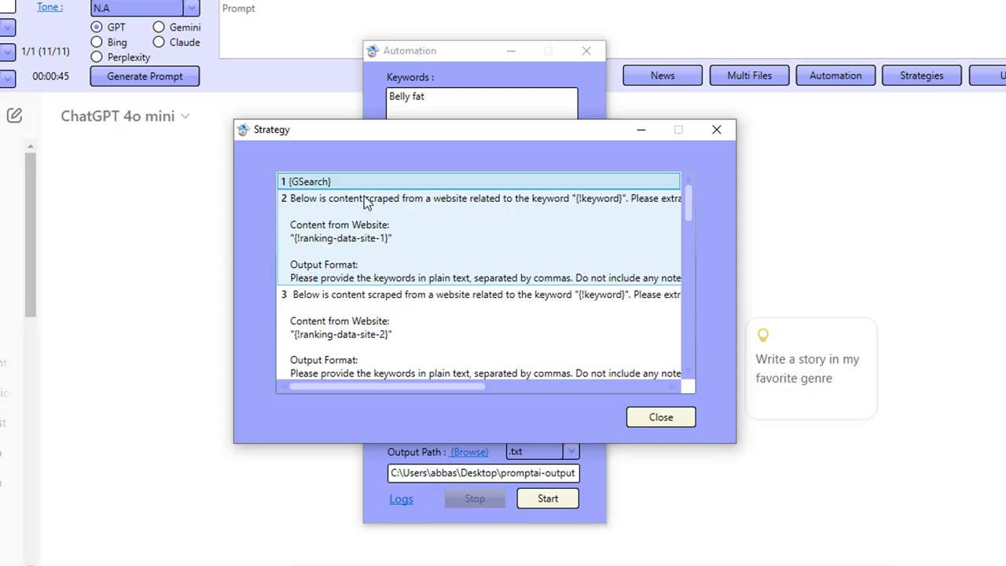
mouse_move(381, 252)
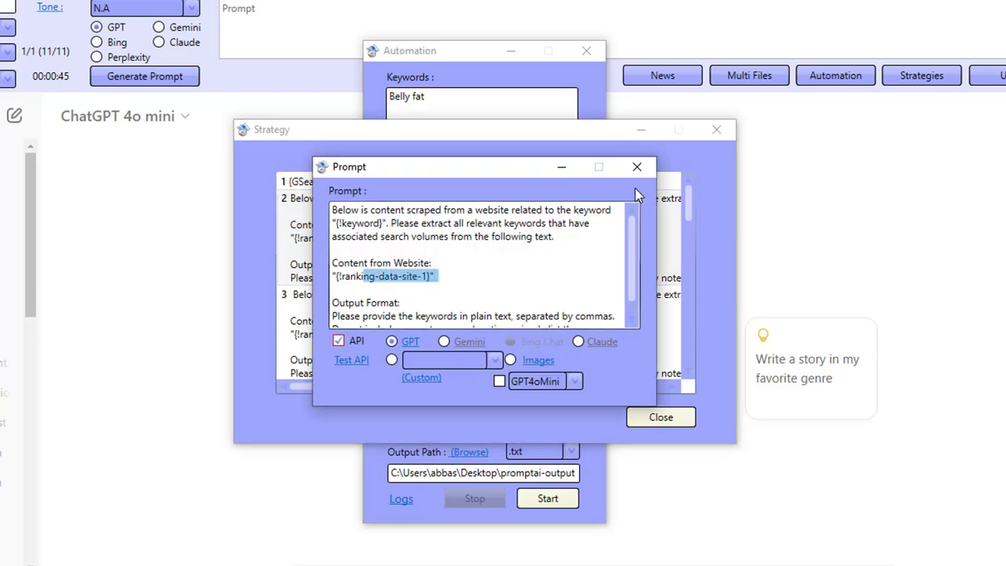
left_click(500, 380)
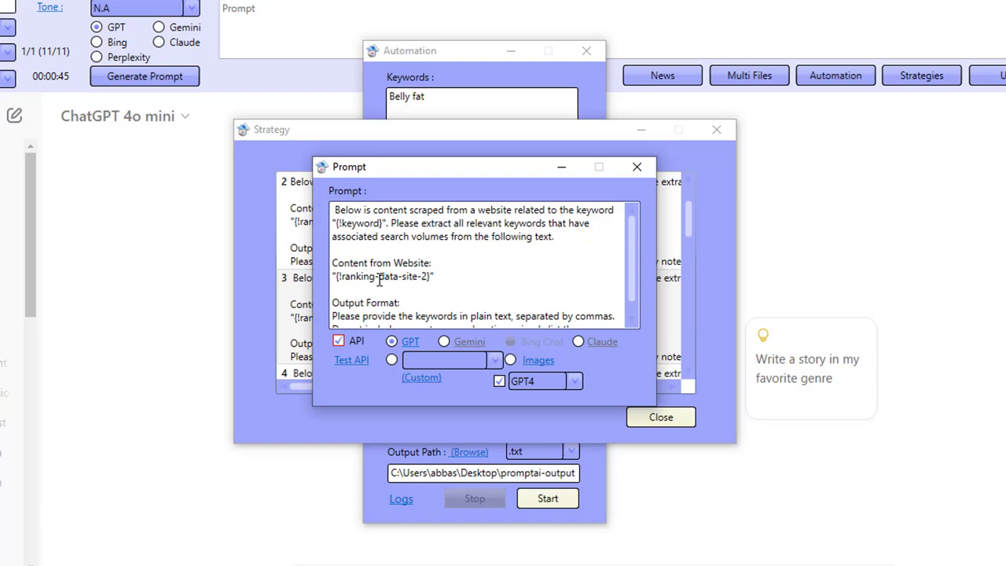
left_click(636, 166)
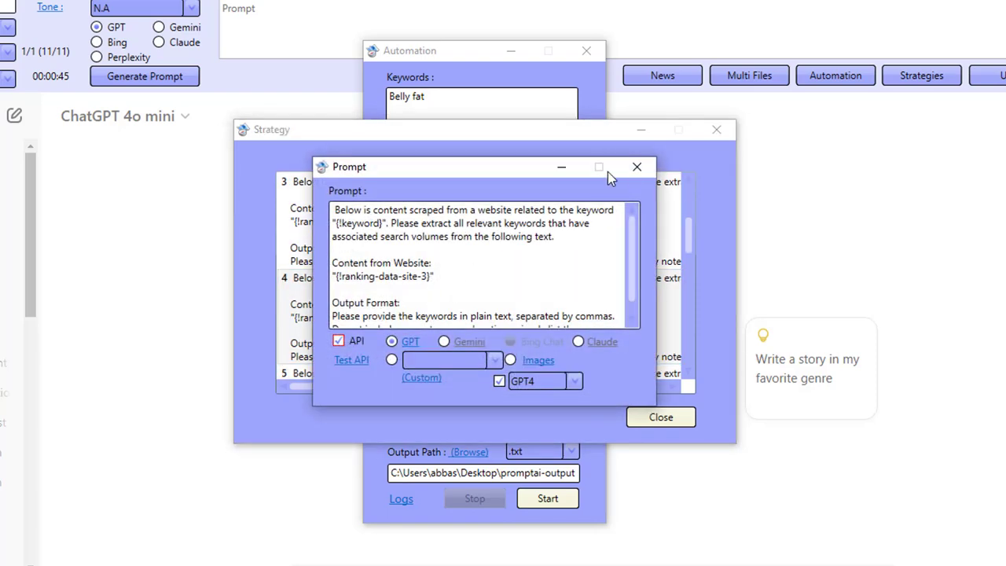
left_click(637, 167)
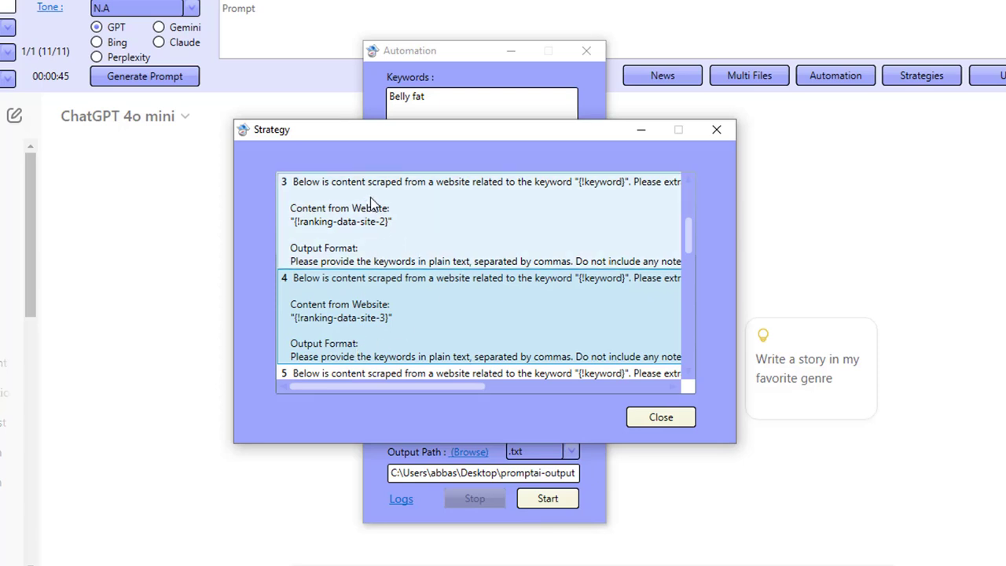
mouse_move(438, 240)
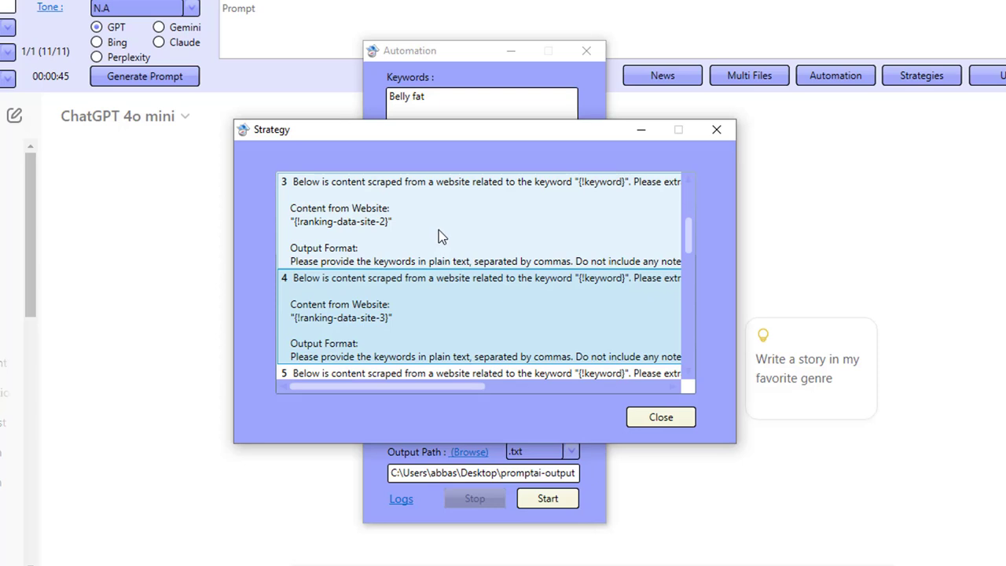
mouse_move(459, 117)
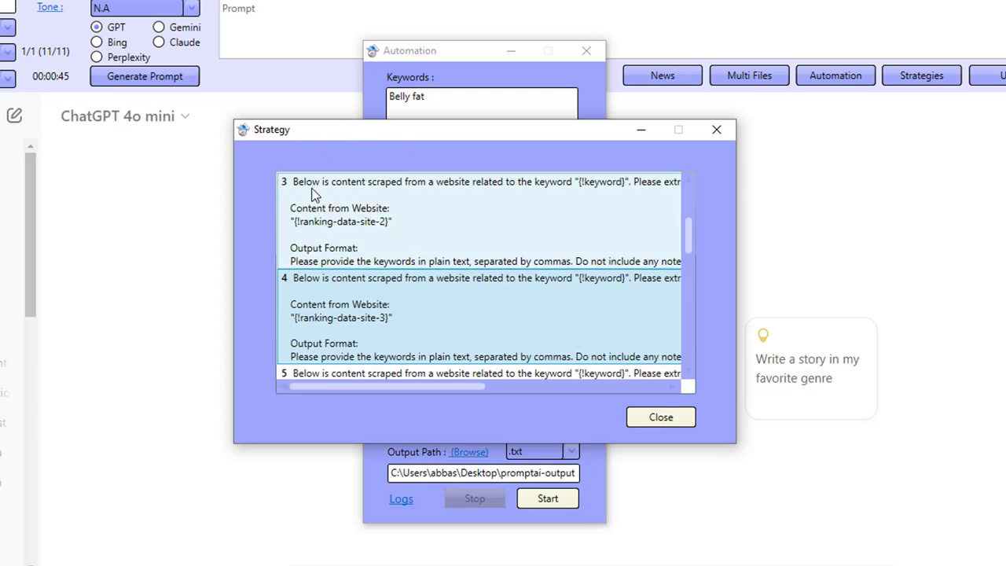
mouse_move(400, 242)
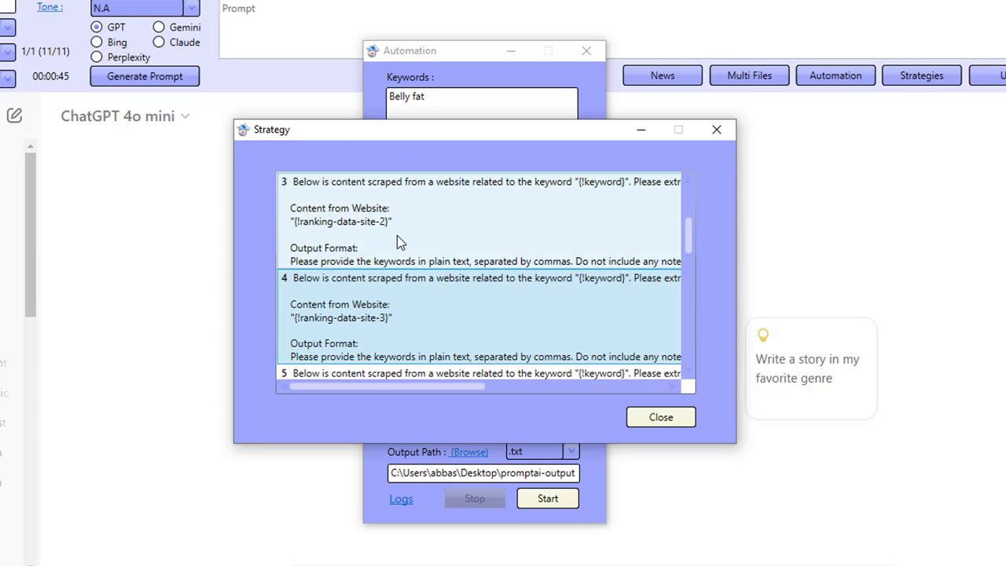
mouse_move(381, 229)
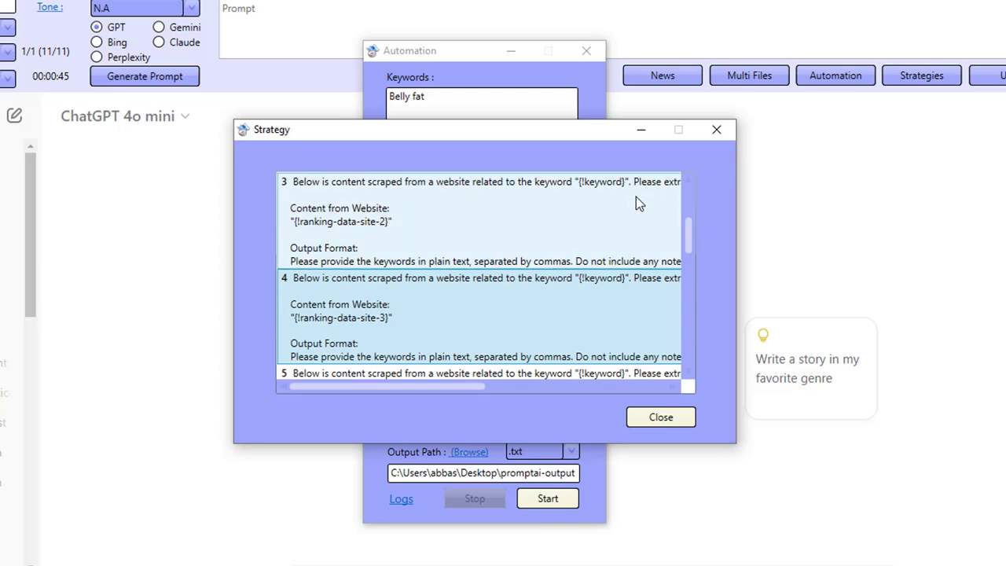
left_click(661, 417)
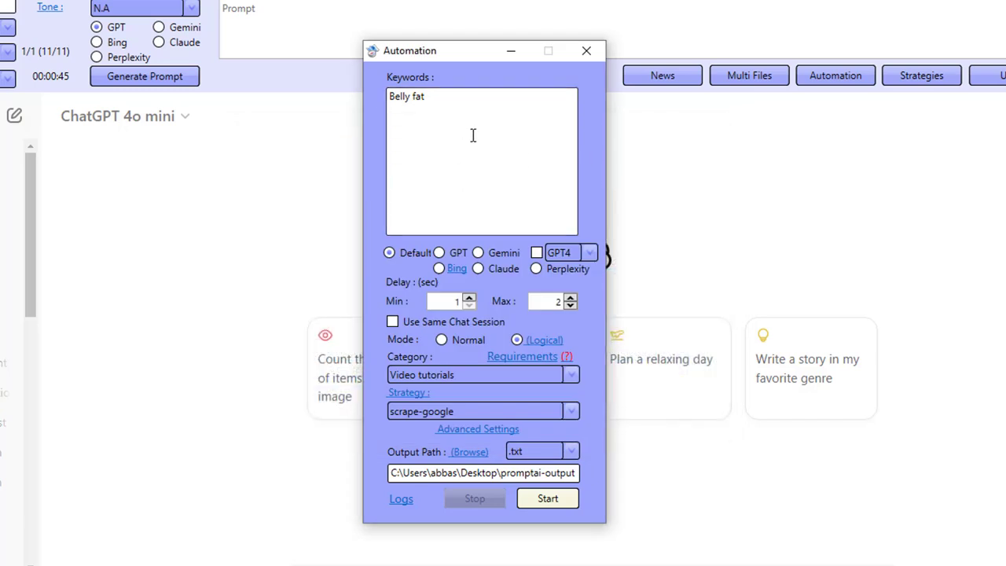
mouse_move(478, 155)
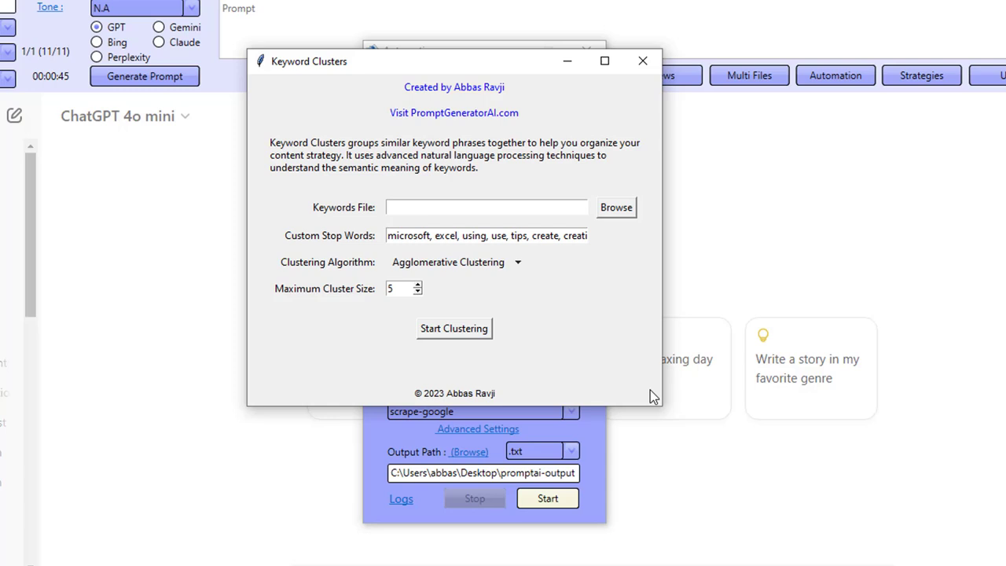
mouse_move(643, 59)
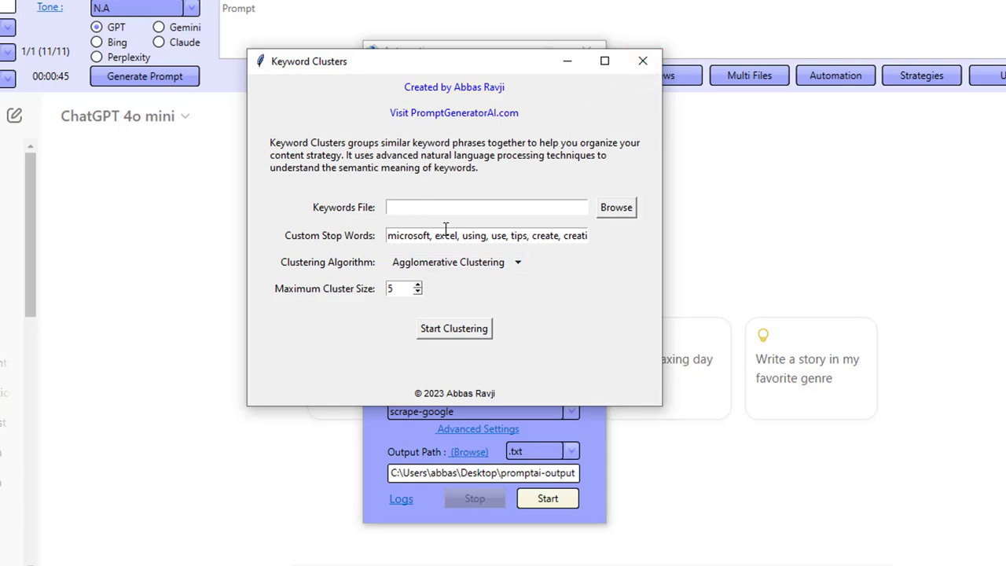
left_click(641, 60)
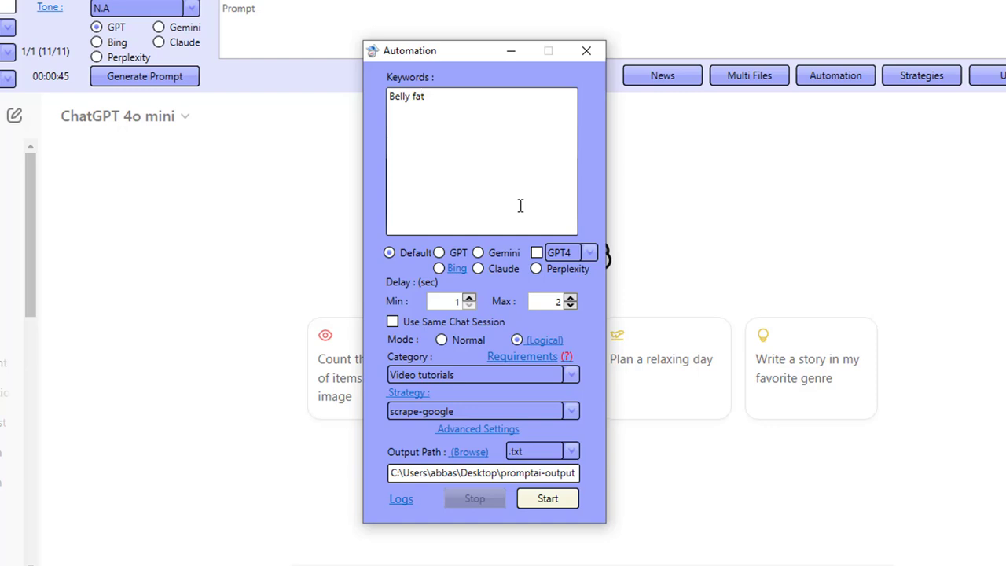
mouse_move(467, 132)
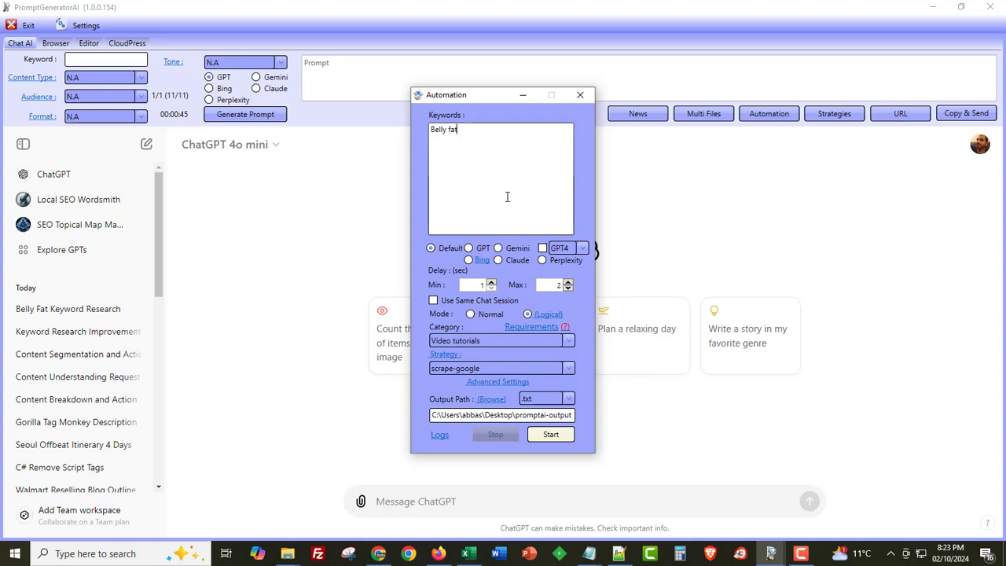
mouse_move(431, 484)
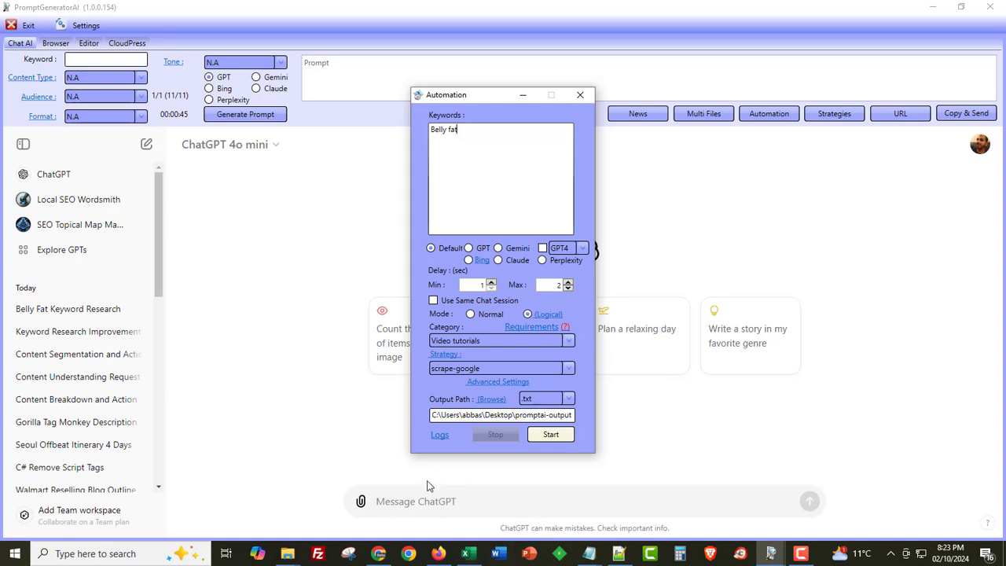
mouse_move(512, 499)
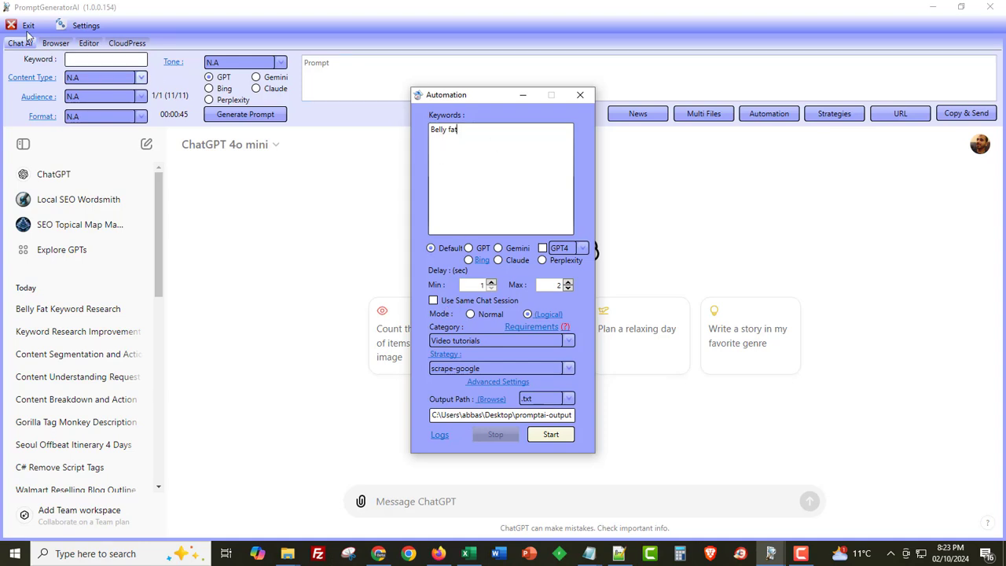
mouse_move(485, 160)
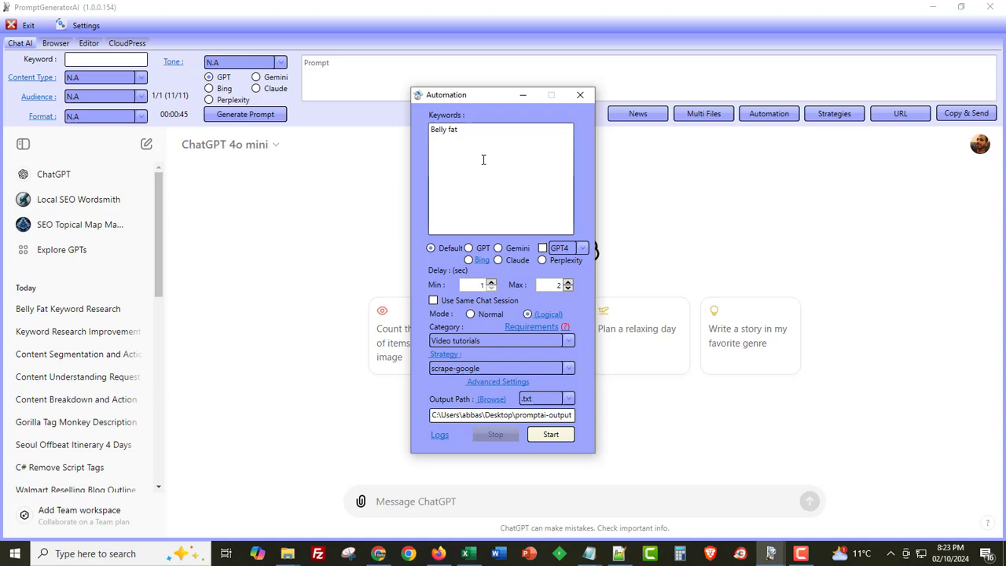
Select Keywords-10-keywords again as the Belly fat automation's strategy
left_click(569, 368)
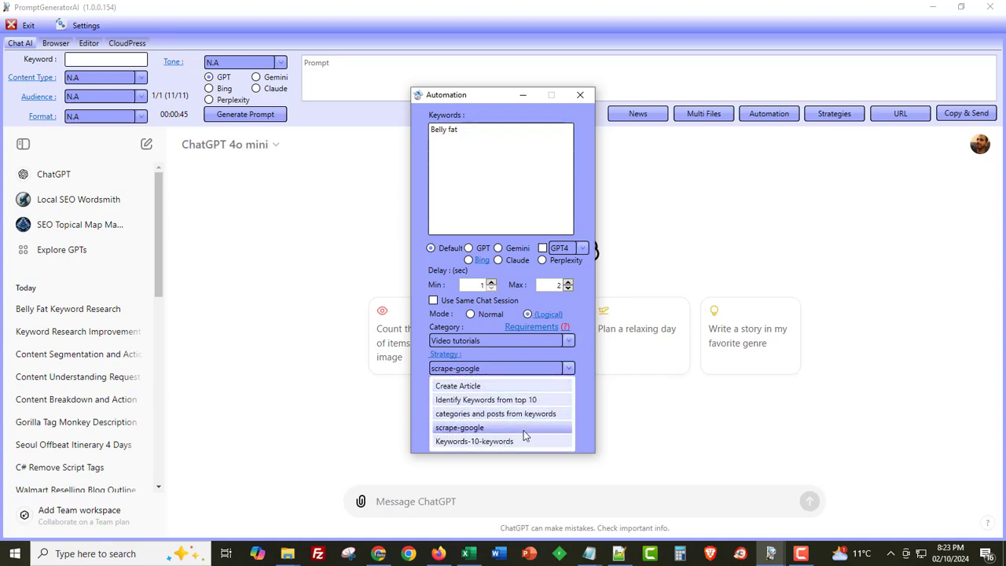
mouse_move(504, 440)
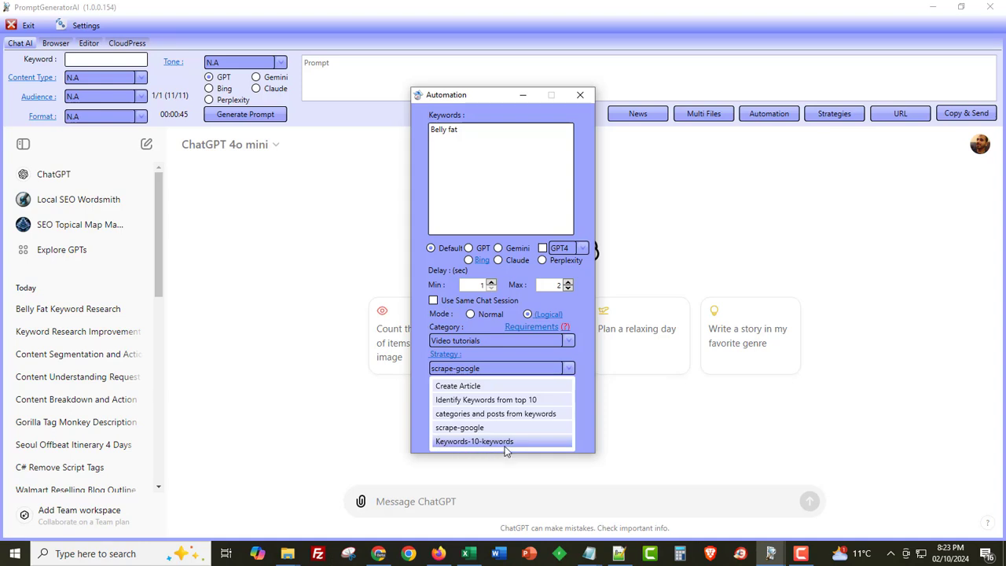
left_click(474, 440)
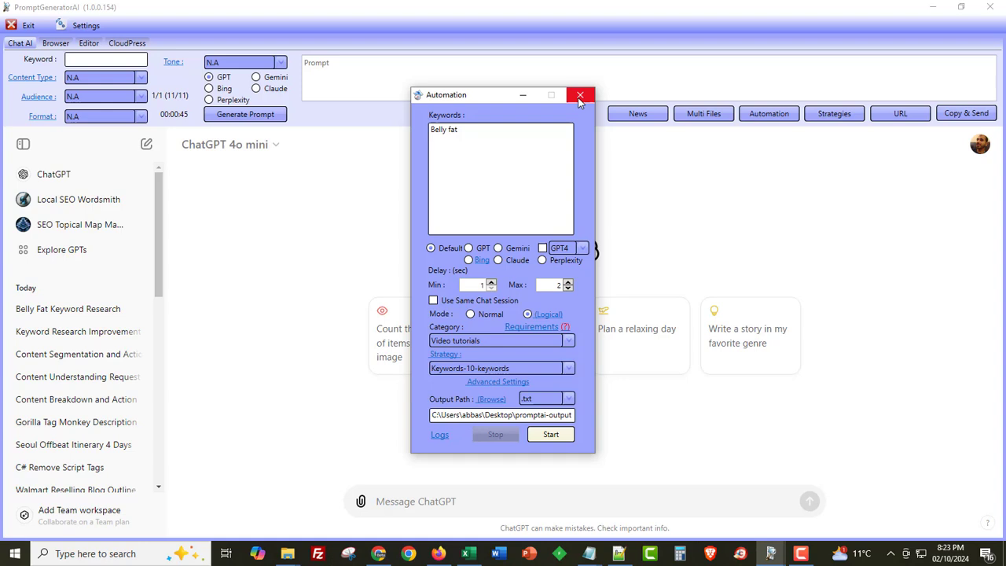
mouse_move(531, 183)
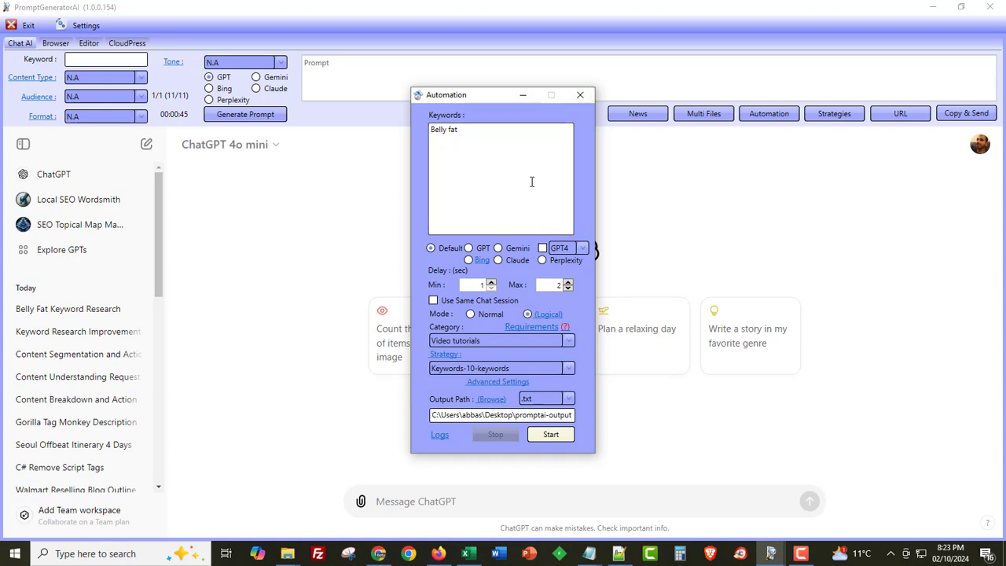
mouse_move(488, 209)
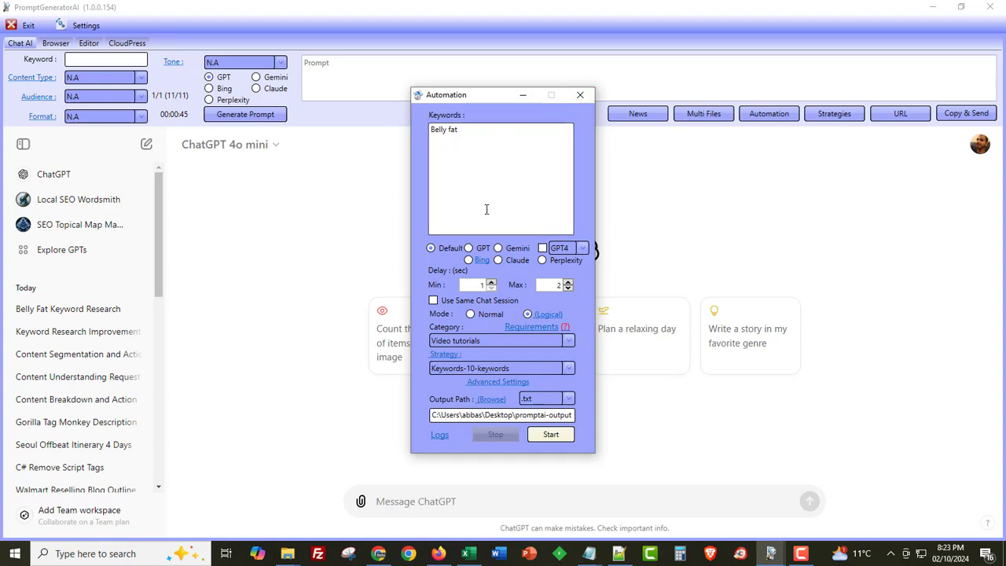
mouse_move(521, 187)
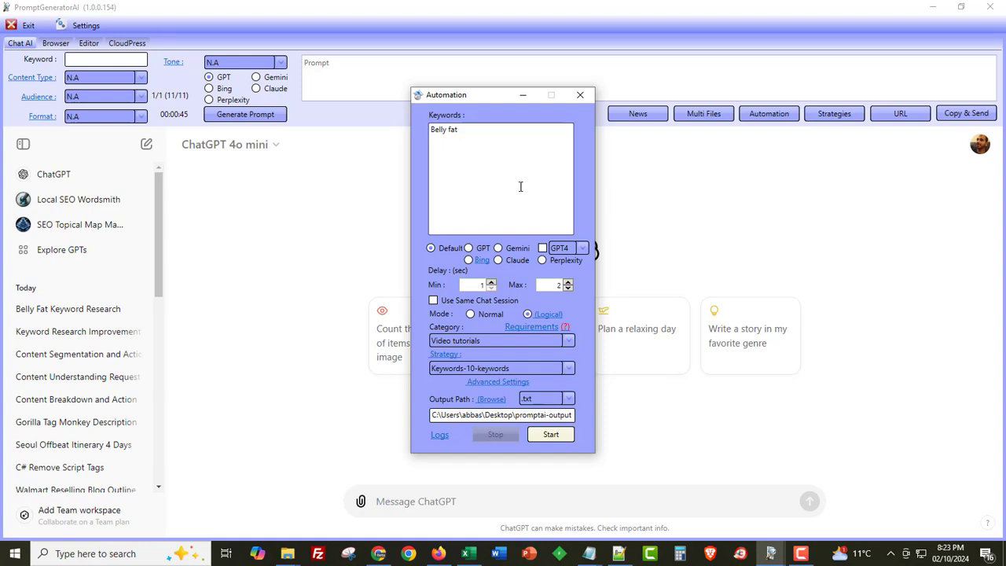
mouse_move(580, 94)
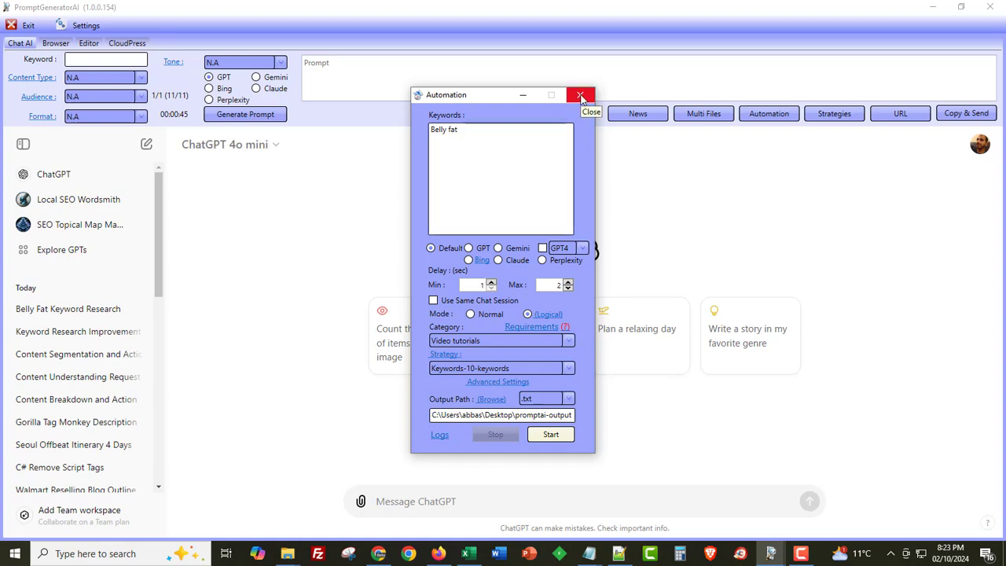